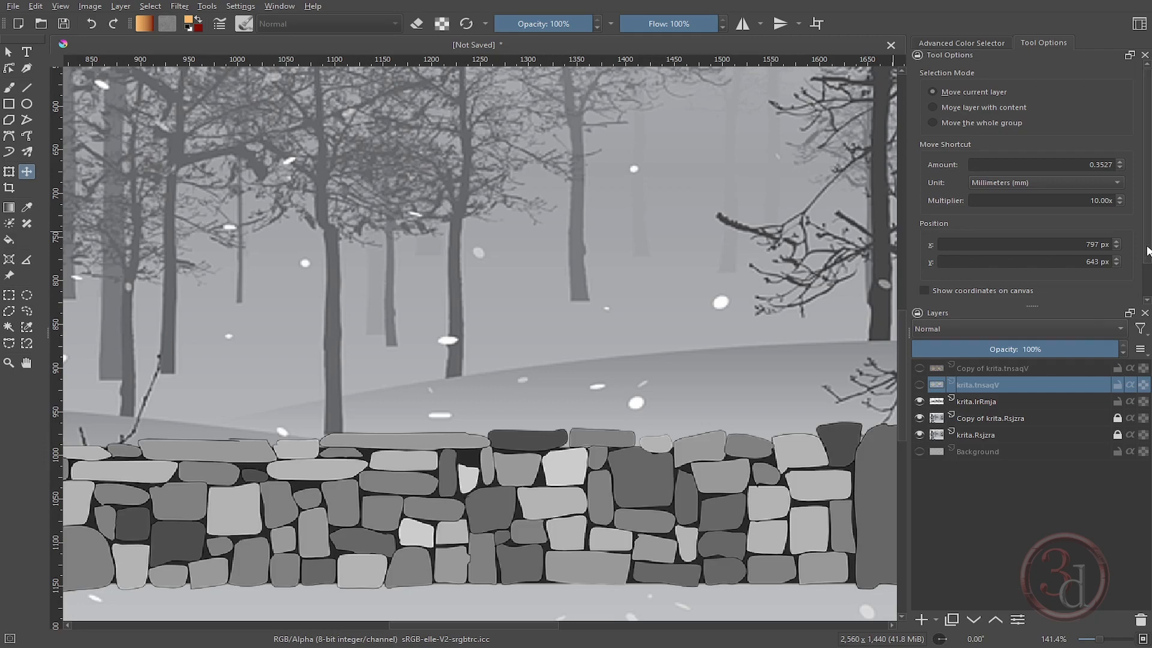
{"action": "mouse_move", "coordinate": [1064, 344]}
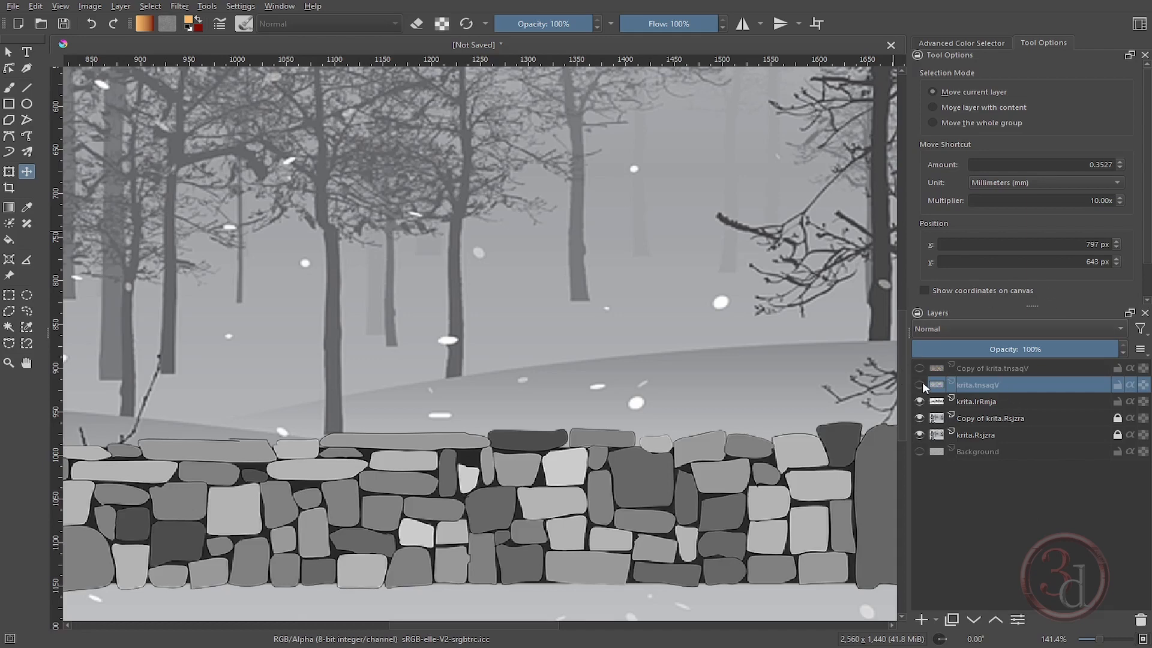
Toggle the krita.tnsaqV layer's eye icon so only the stone wall layer shows.
{"action": "left_click", "coordinate": [919, 384]}
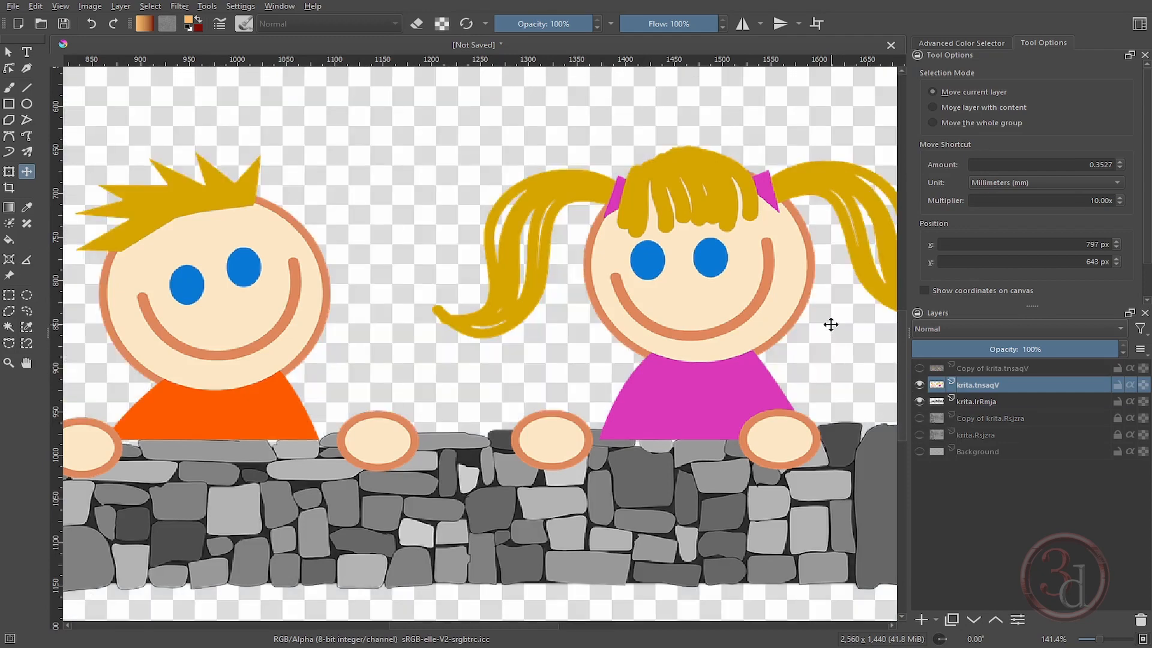
{"action": "left_click_drag", "start_coordinate": [830, 325], "coordinate": [797, 285]}
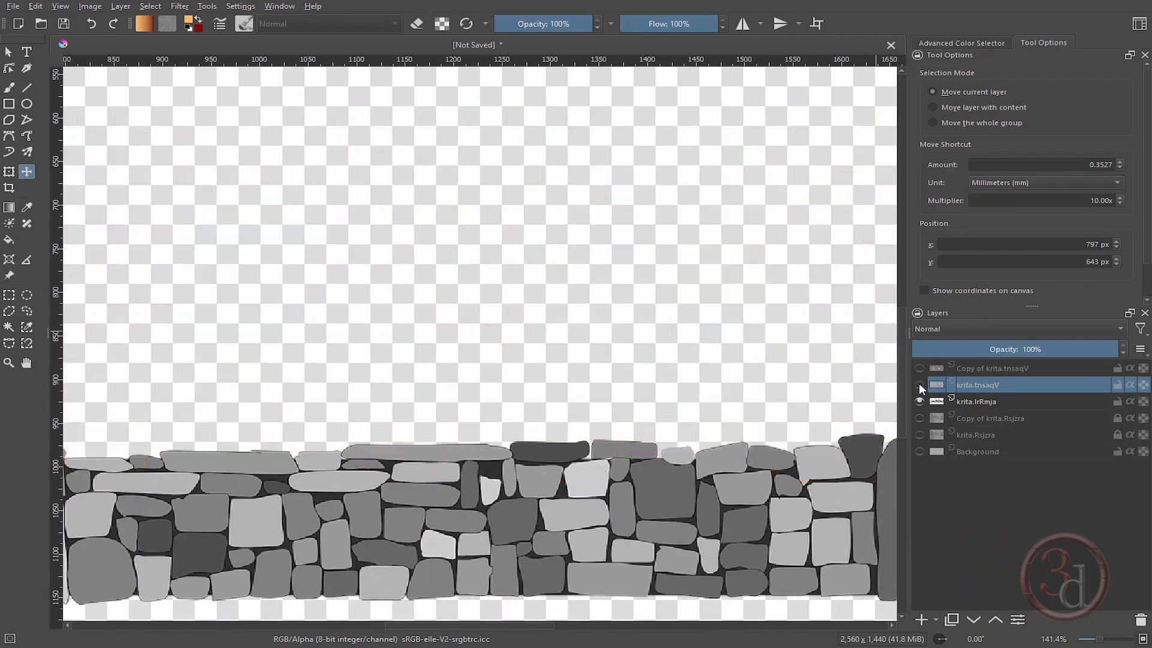
Turn the krita.tnsaqV layer's eye icon back on to reveal the children cartoon.
{"action": "left_click", "coordinate": [918, 383]}
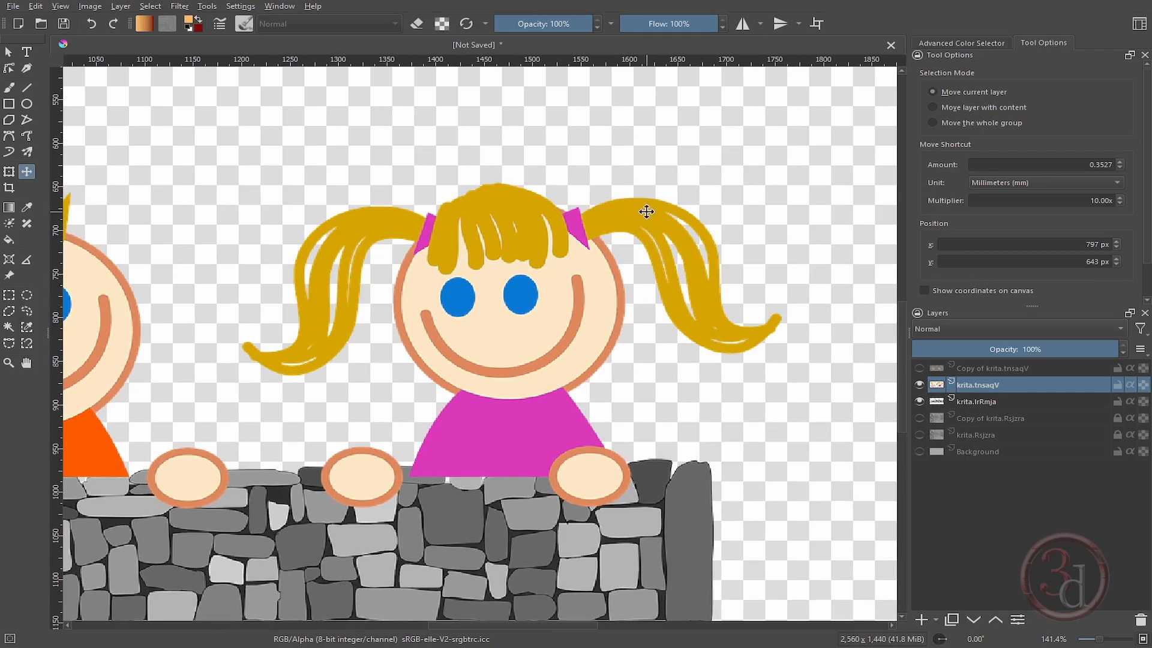
{"action": "mouse_move", "coordinate": [711, 327]}
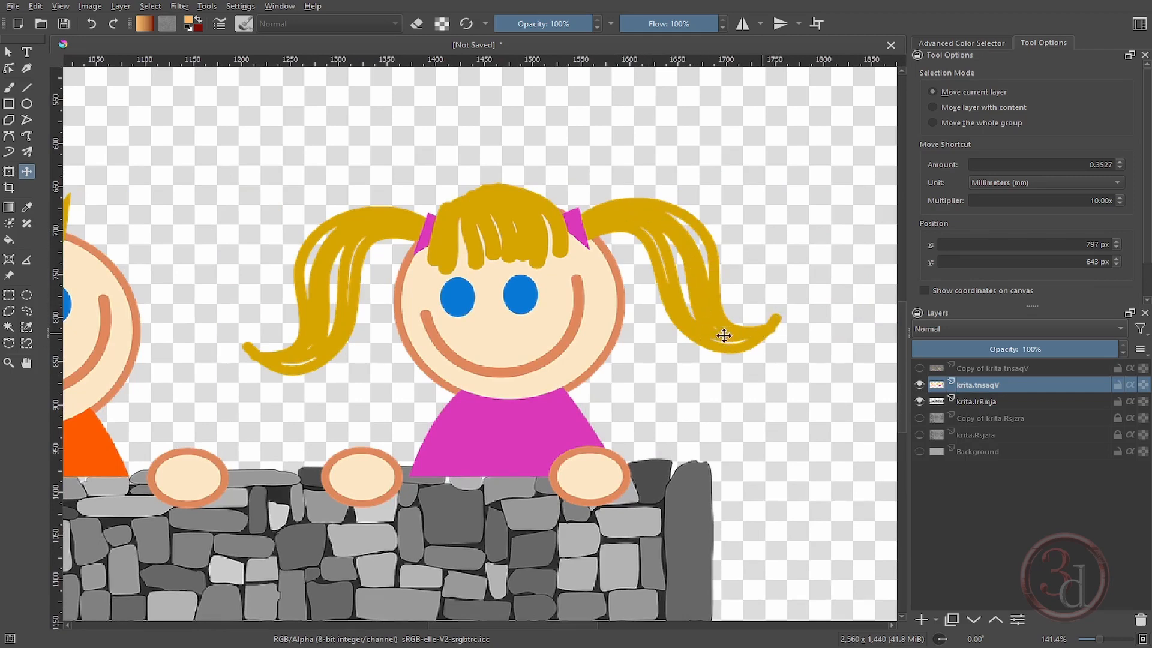
{"action": "mouse_move", "coordinate": [718, 279]}
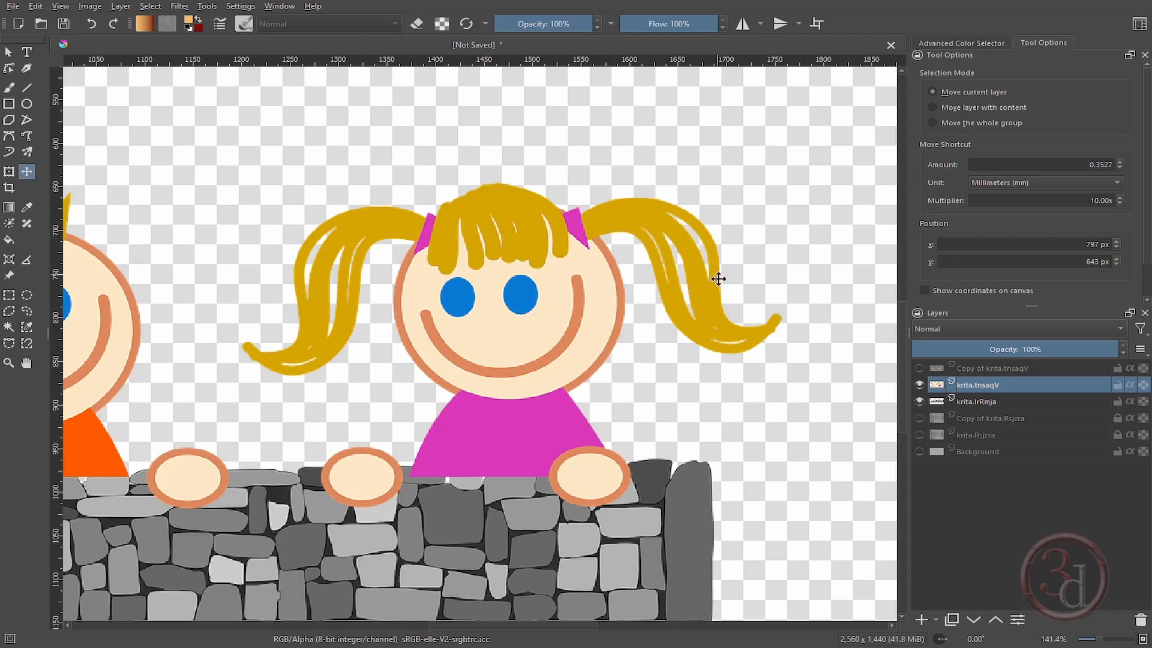
{"action": "mouse_move", "coordinate": [723, 280]}
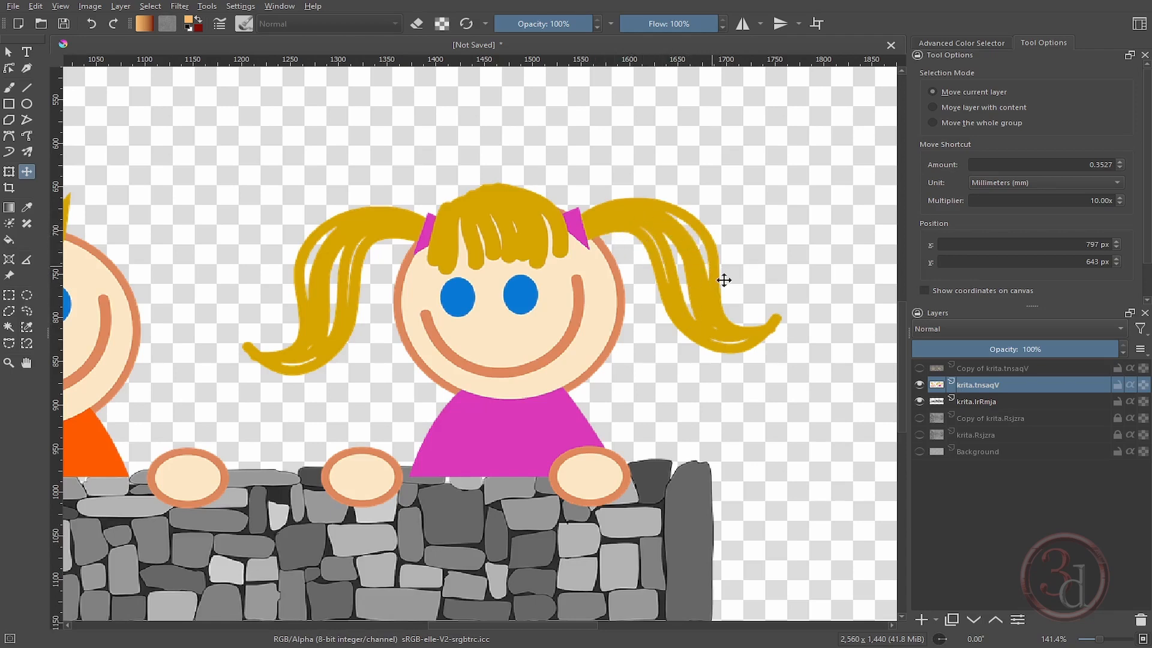
{"action": "mouse_move", "coordinate": [652, 226]}
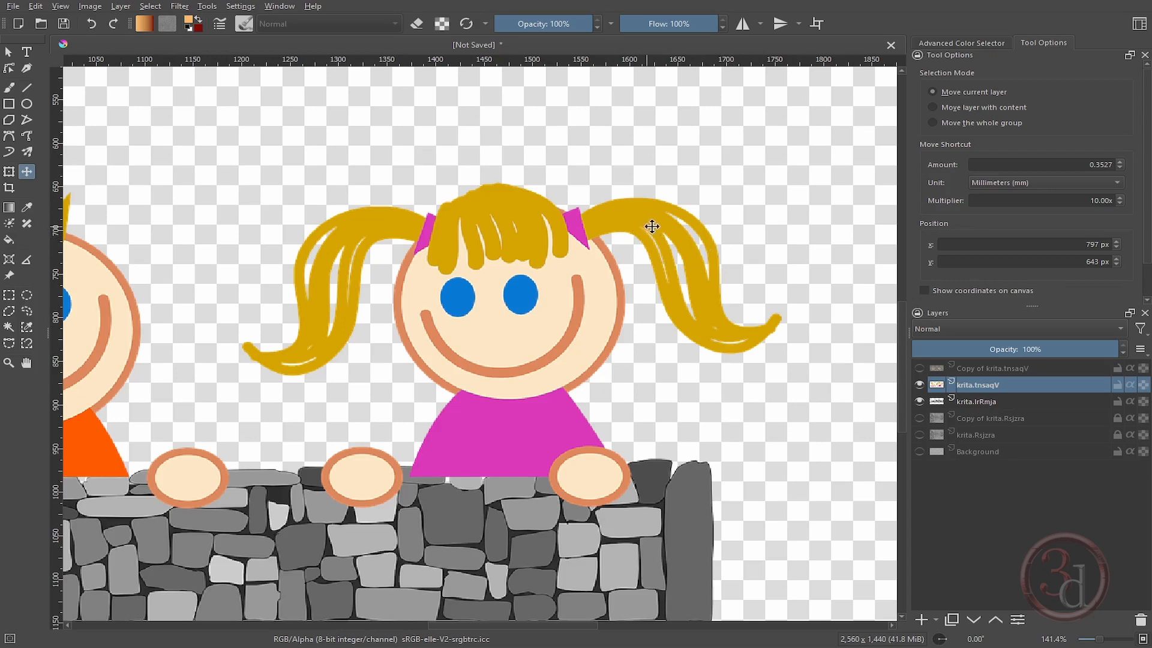
{"action": "mouse_move", "coordinate": [747, 261]}
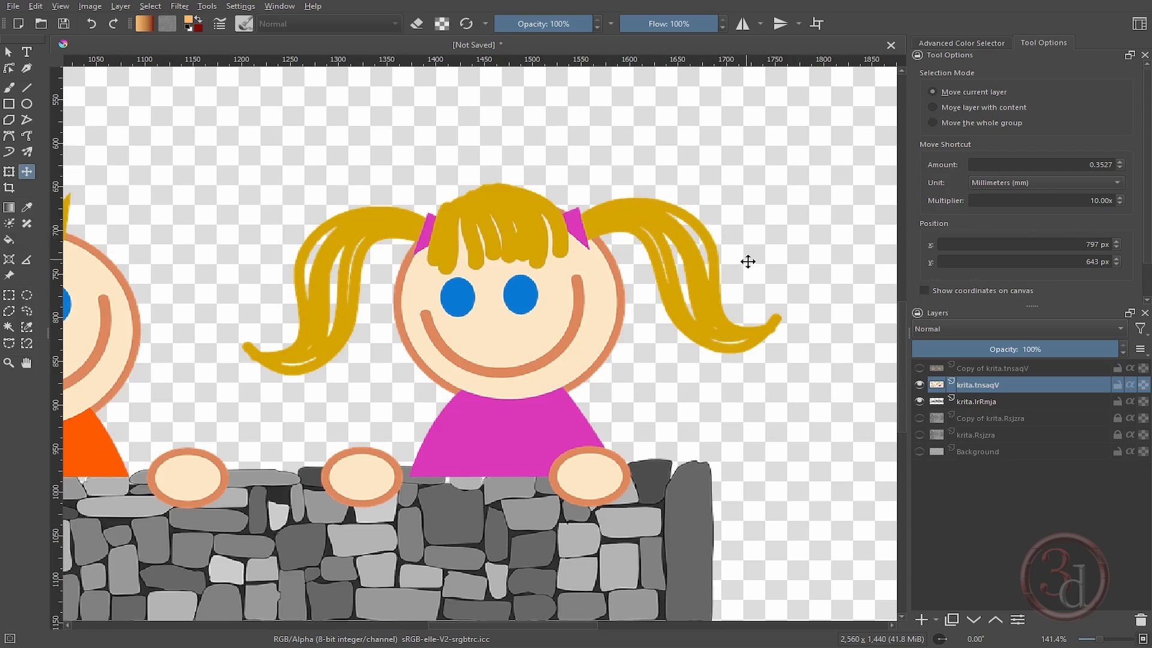
{"action": "mouse_move", "coordinate": [743, 285]}
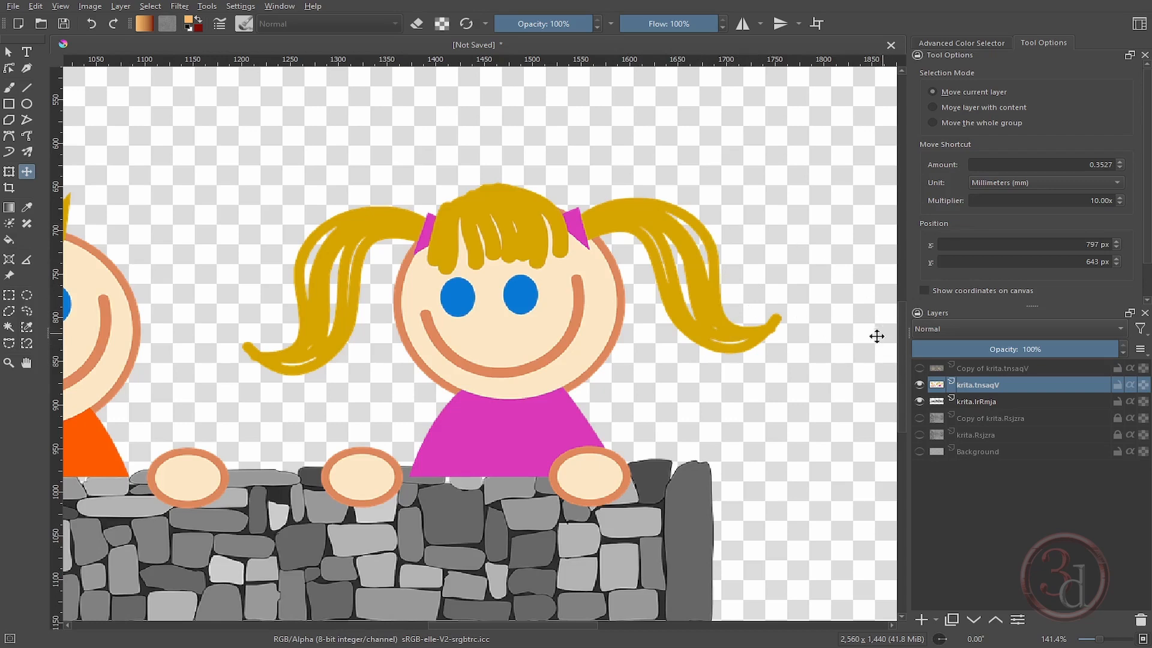
{"action": "mouse_move", "coordinate": [681, 274]}
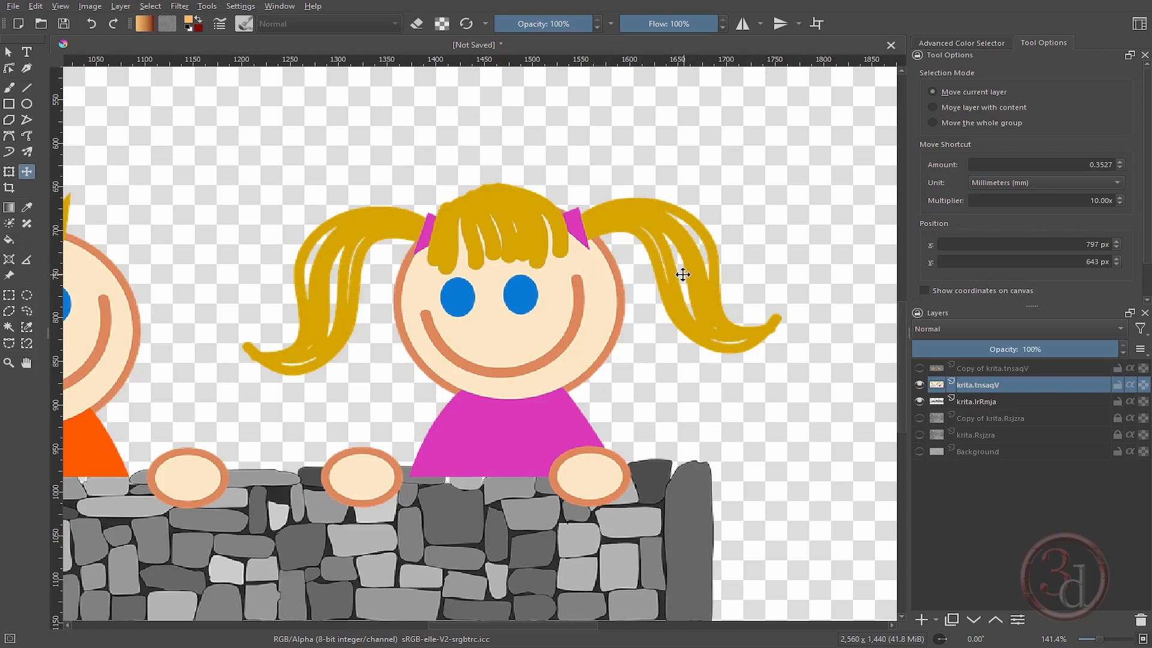
{"action": "mouse_move", "coordinate": [10, 172]}
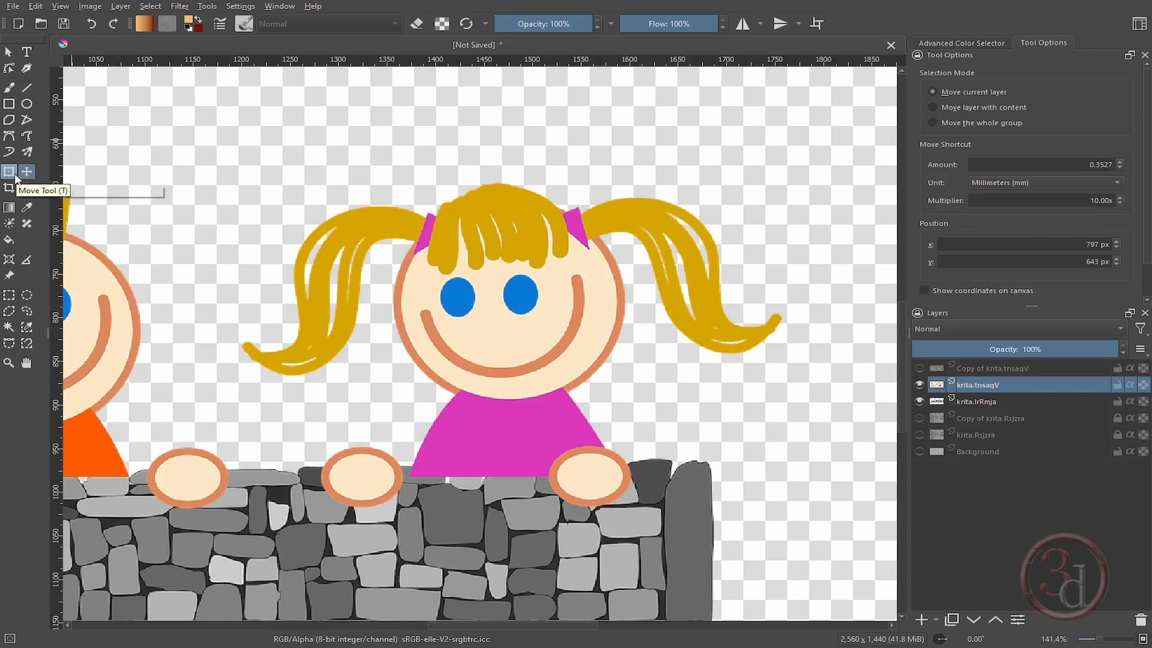
Choose the Transform Tool and switch it to Liquify from the canvas context menu.
{"action": "left_click", "coordinate": [9, 172]}
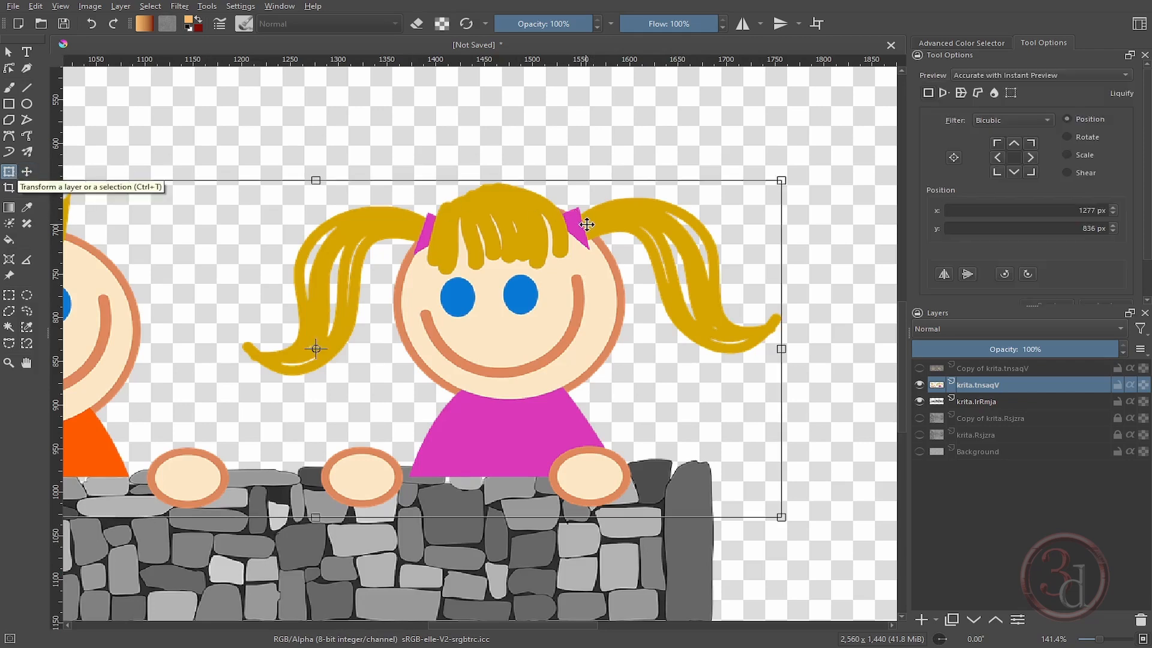
{"action": "right_click", "coordinate": [586, 223]}
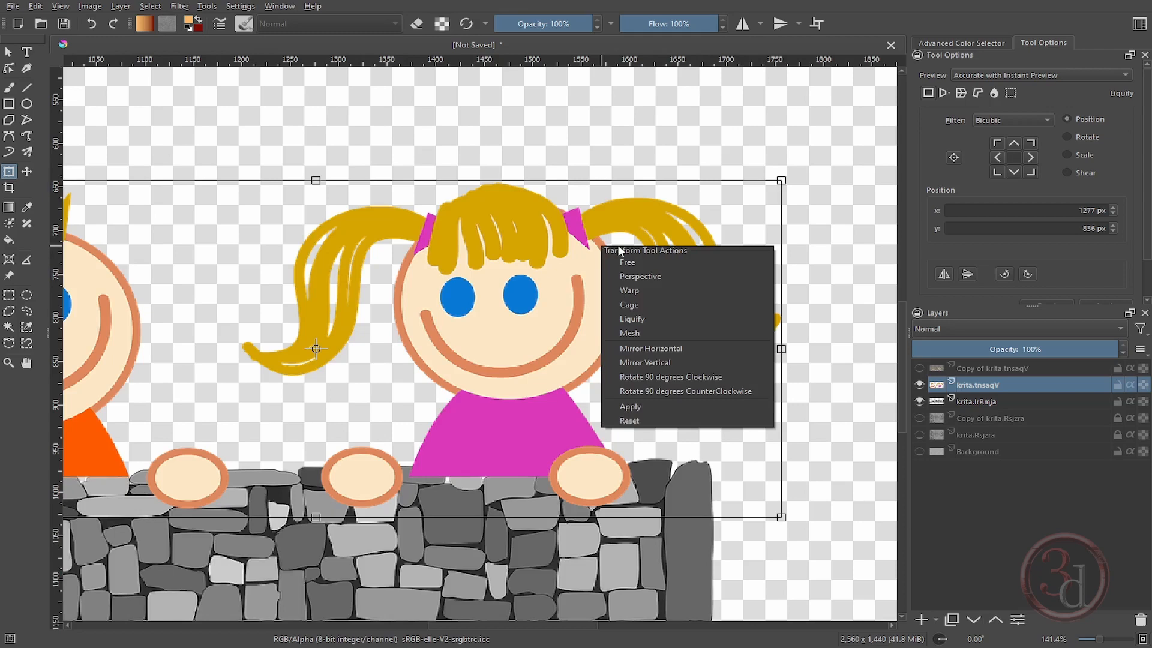
{"action": "mouse_move", "coordinate": [630, 304]}
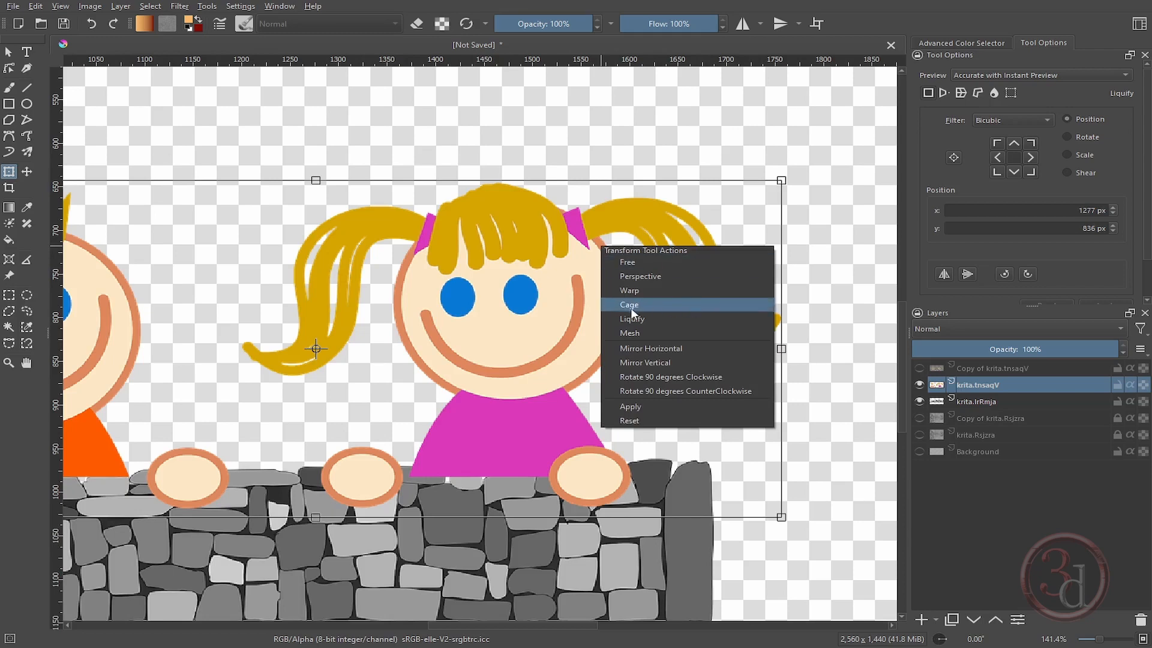
{"action": "left_click", "coordinate": [630, 317]}
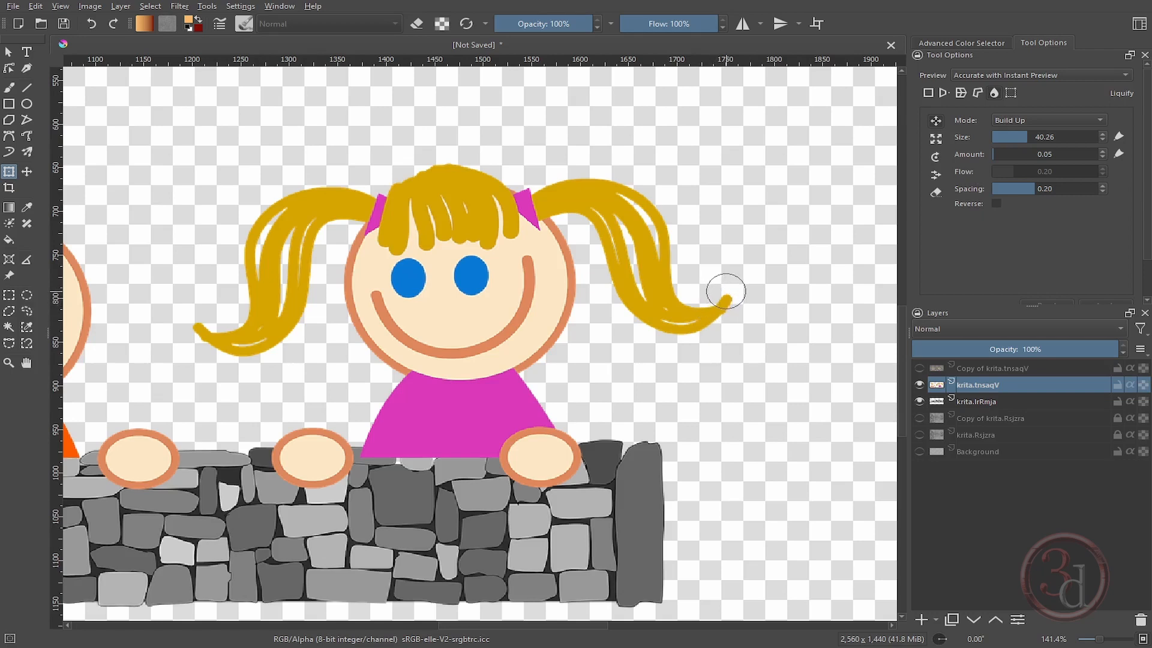
Push the girl's right pigtail into a new curve with a Liquify Move stroke.
{"action": "left_click_drag", "start_coordinate": [723, 294], "coordinate": [676, 232]}
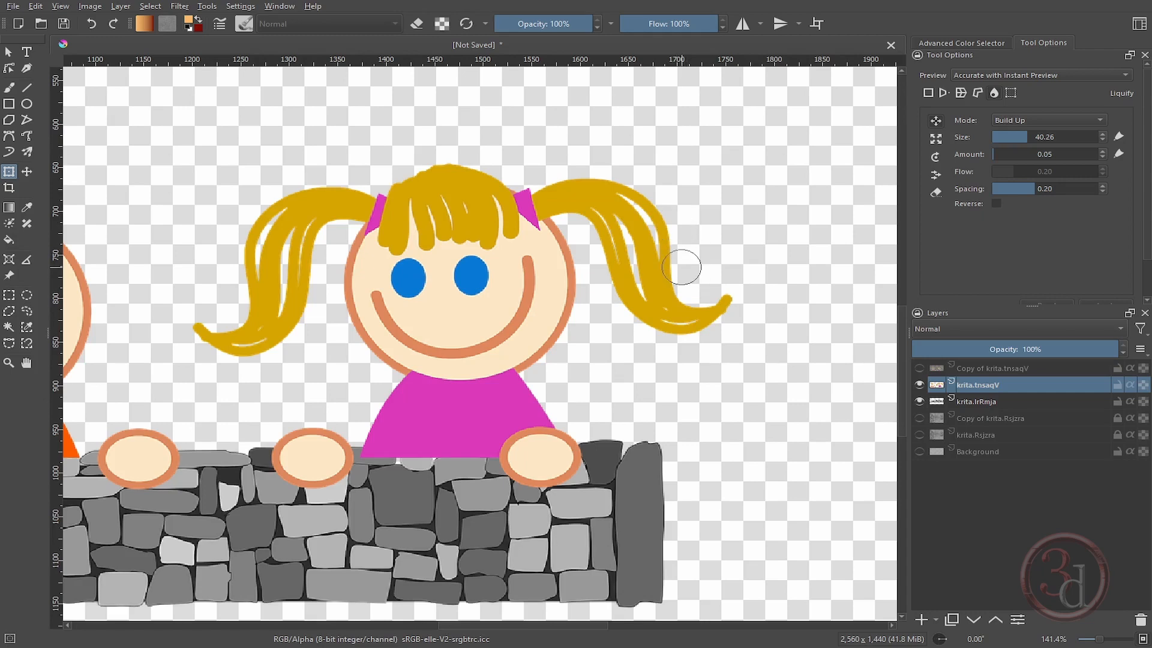
{"action": "mouse_move", "coordinate": [668, 301]}
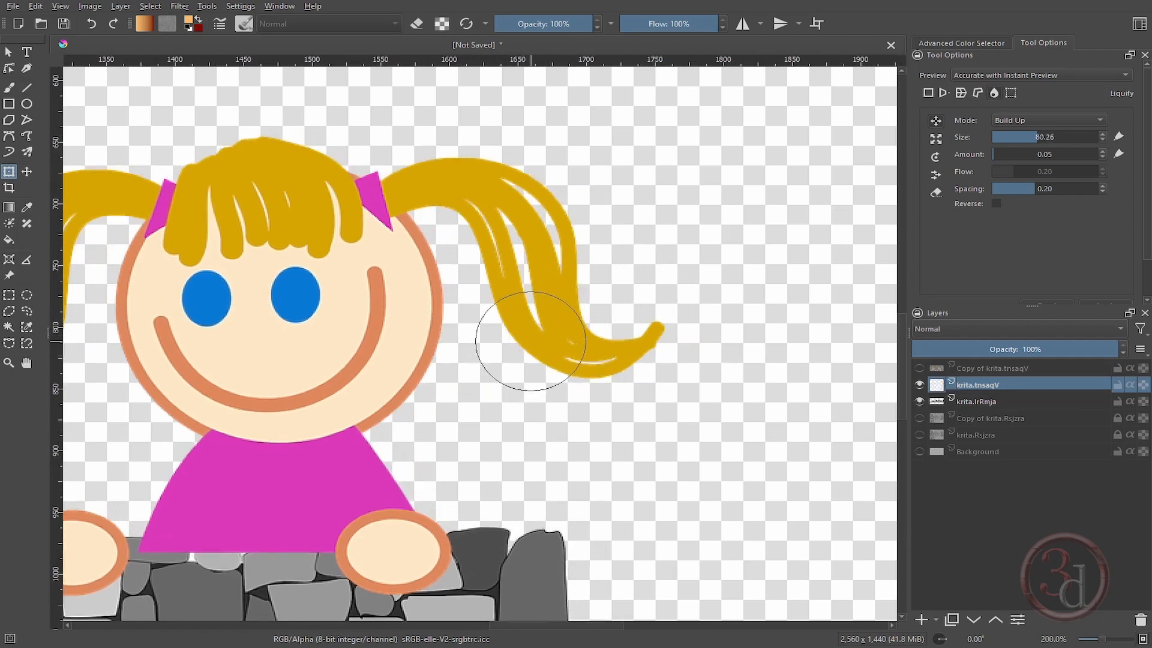
Bend the pigtail's lower and upper strands and stretch its tip outward into a curl.
{"action": "left_click_drag", "start_coordinate": [558, 341], "coordinate": [558, 320]}
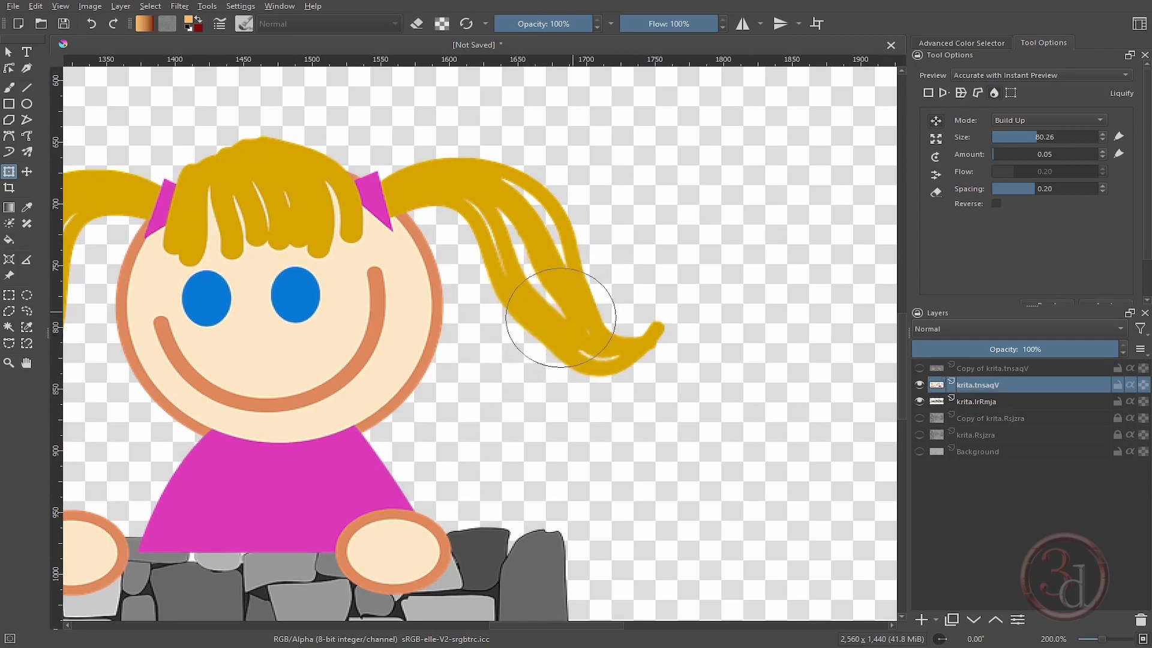
{"action": "left_click_drag", "start_coordinate": [562, 320], "coordinate": [525, 294]}
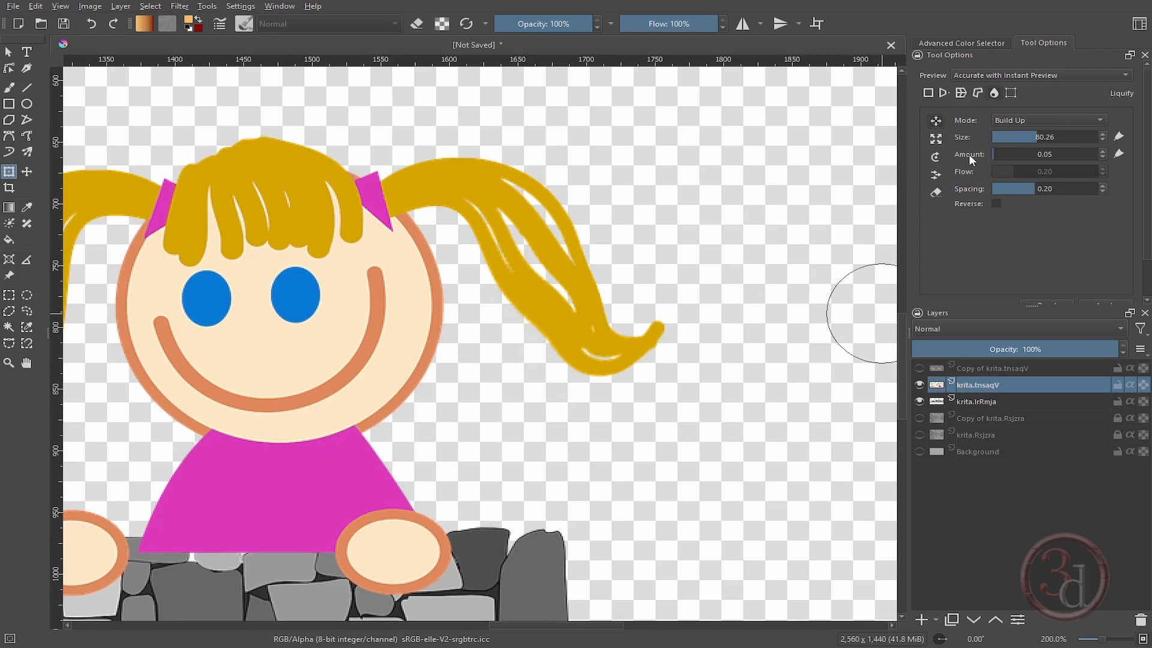
{"action": "mouse_move", "coordinate": [986, 161]}
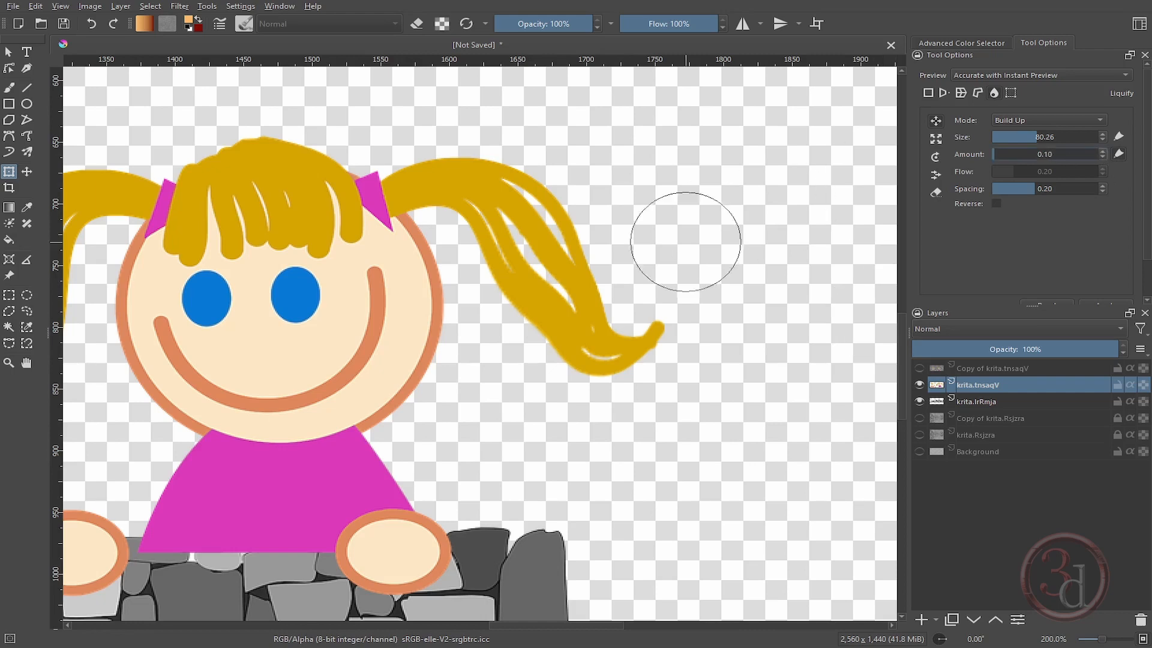
{"action": "left_click_drag", "start_coordinate": [683, 242], "coordinate": [533, 278]}
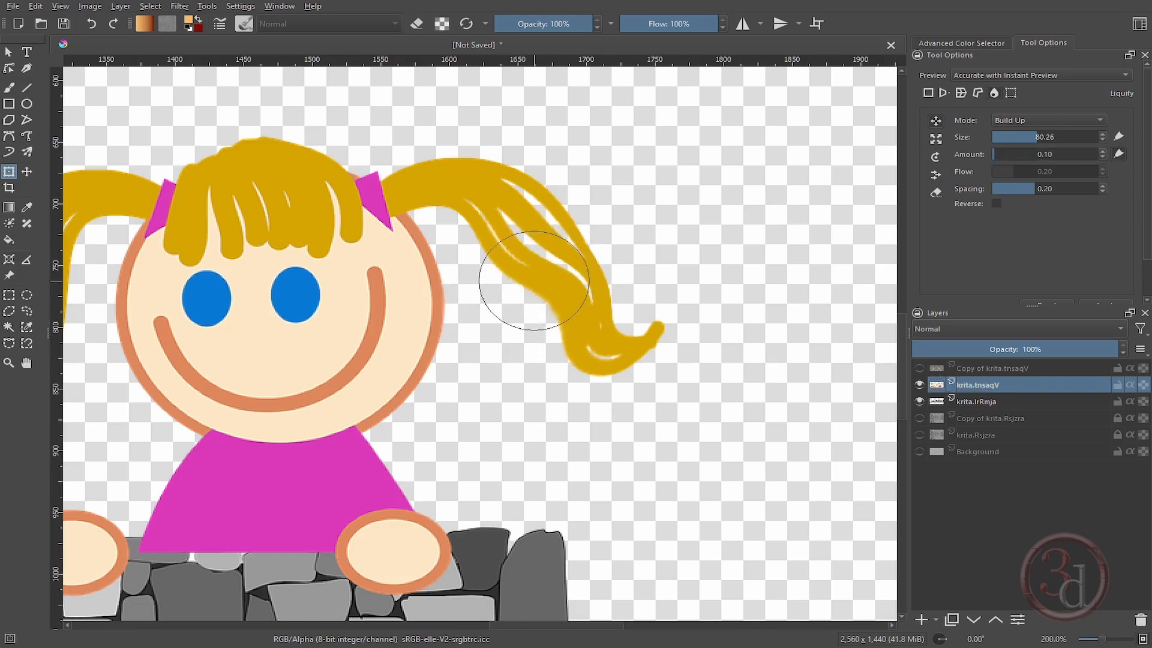
{"action": "left_click_drag", "start_coordinate": [532, 283], "coordinate": [606, 338]}
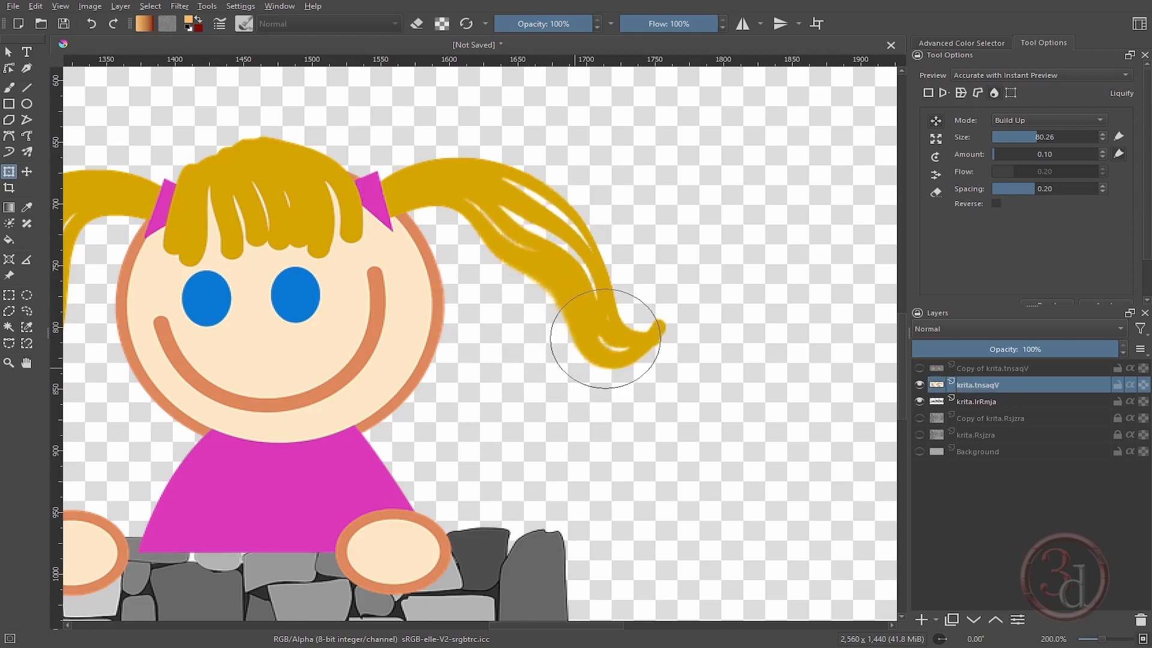
{"action": "left_click_drag", "start_coordinate": [604, 338], "coordinate": [707, 342]}
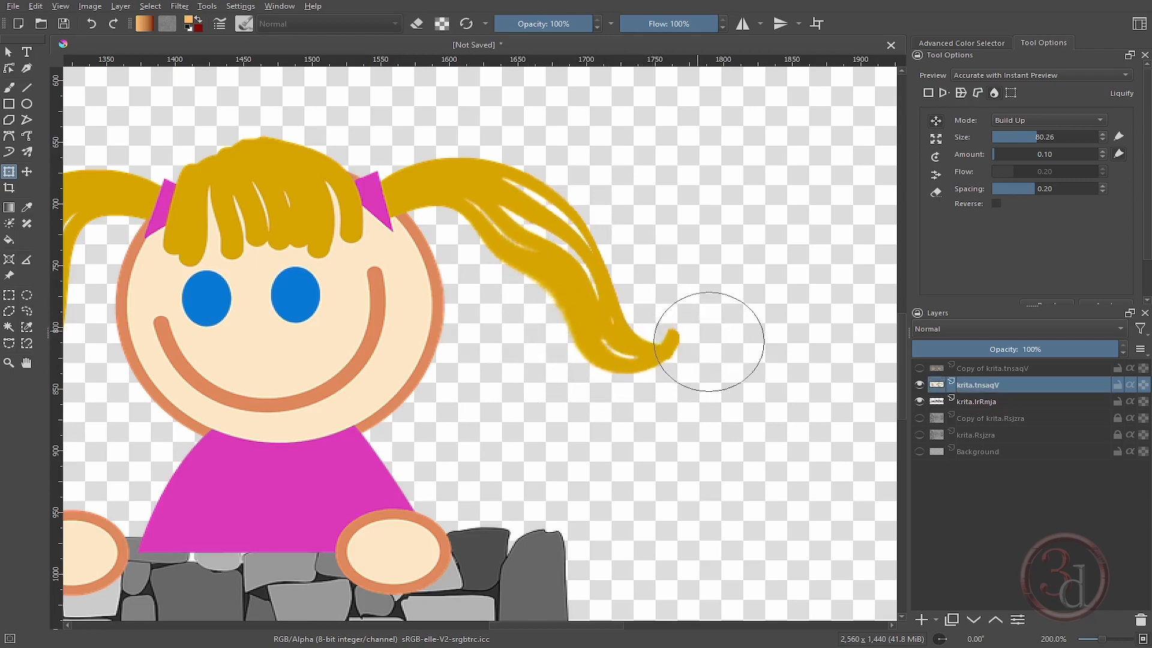
{"action": "left_click_drag", "start_coordinate": [709, 342], "coordinate": [591, 334]}
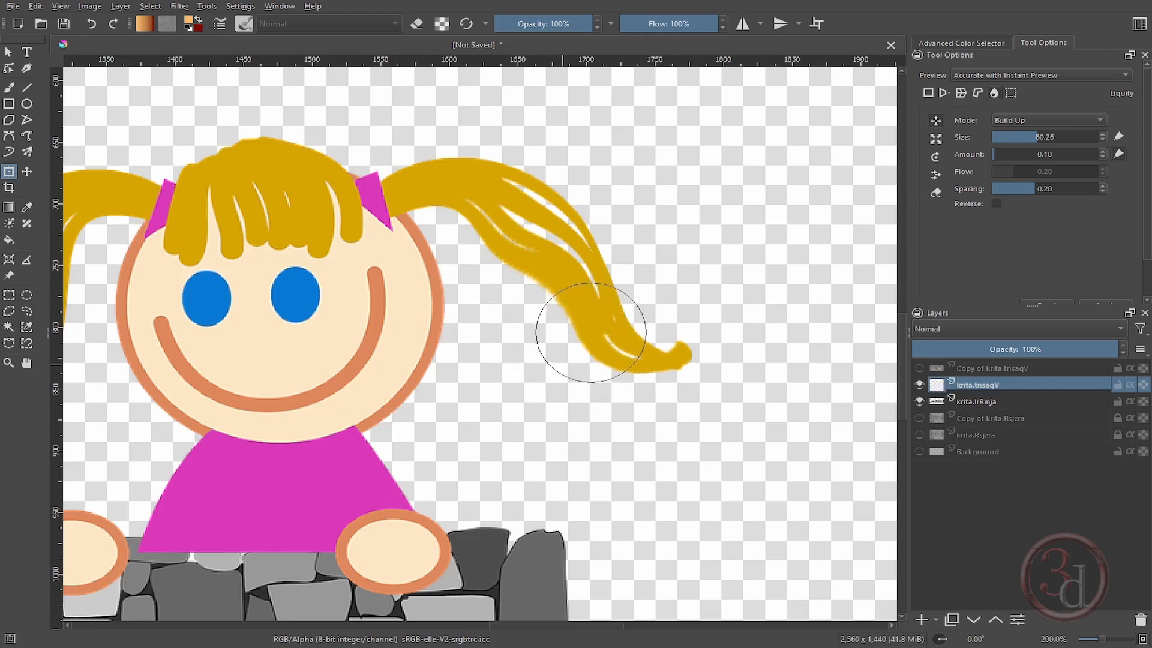
{"action": "left_click_drag", "start_coordinate": [588, 324], "coordinate": [698, 359]}
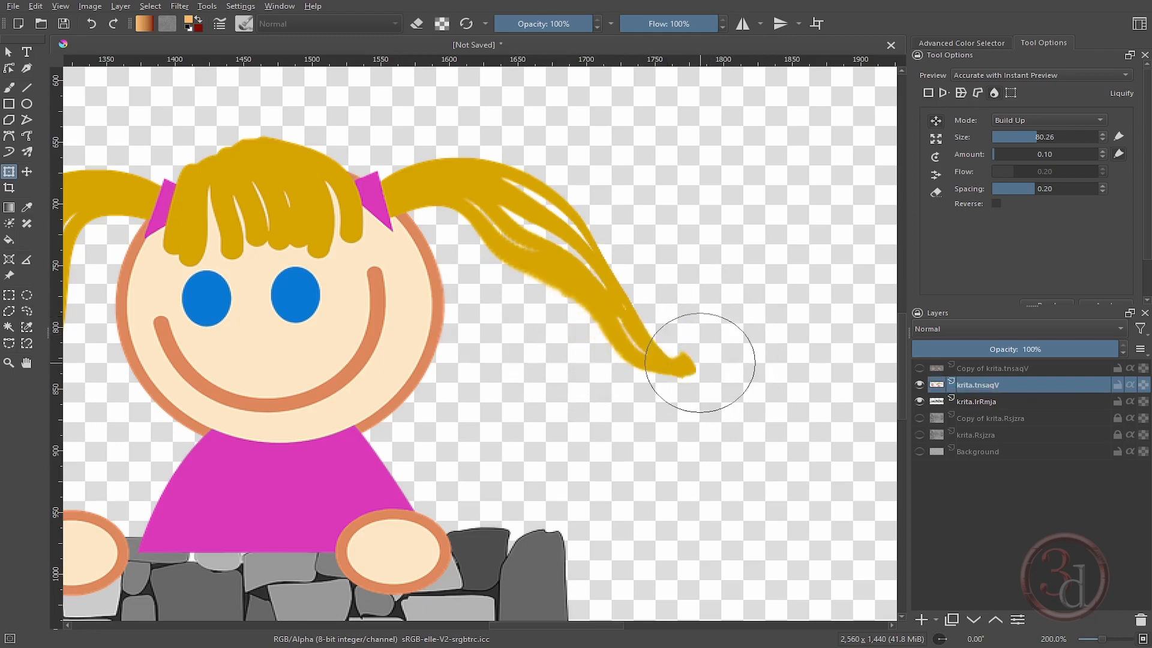
{"action": "left_click_drag", "start_coordinate": [697, 359], "coordinate": [555, 294]}
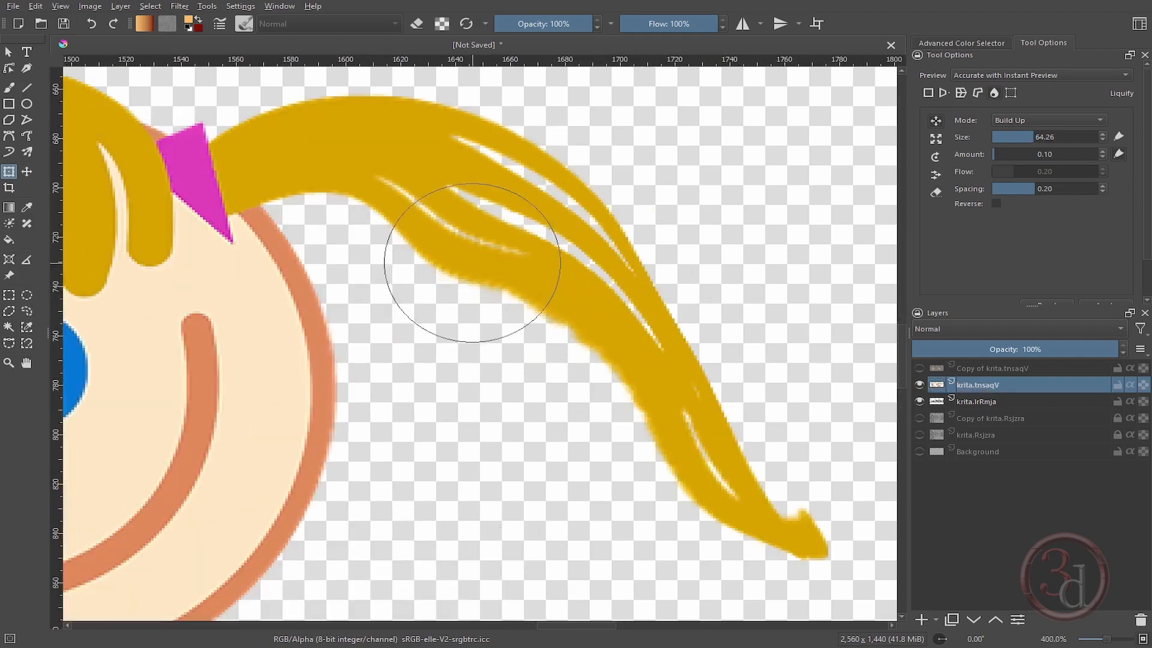
Refine the pigtail's middle strand, underside, upper strands near the bobble, and curled tip.
{"action": "left_click_drag", "start_coordinate": [478, 261], "coordinate": [455, 287]}
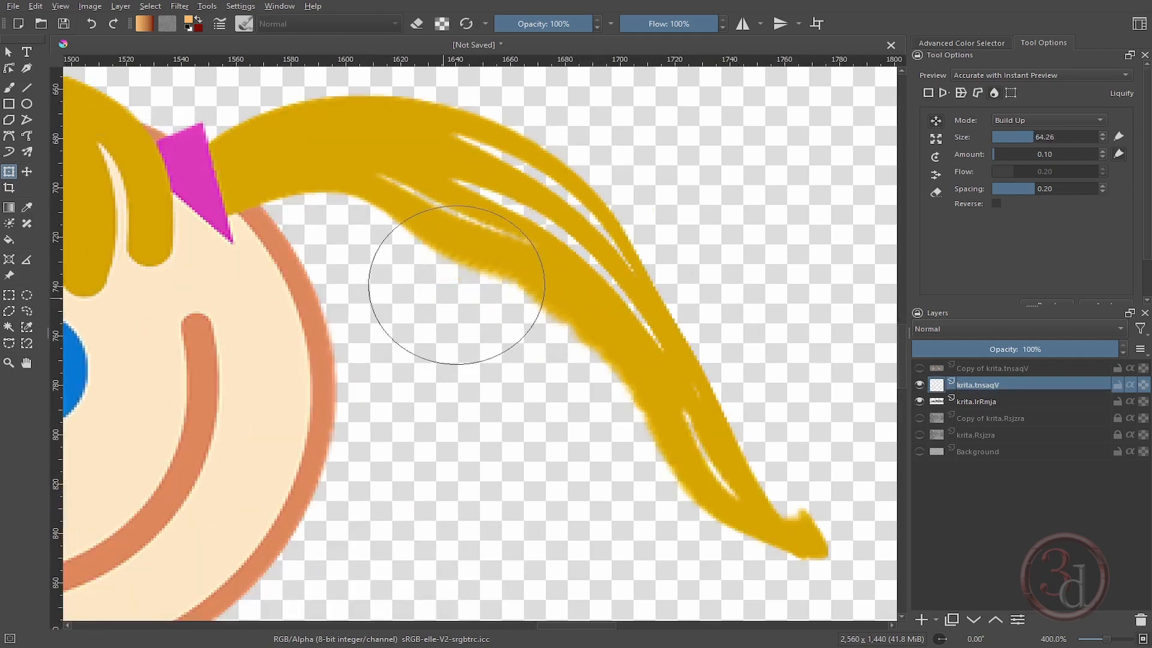
{"action": "left_click_drag", "start_coordinate": [454, 282], "coordinate": [523, 410]}
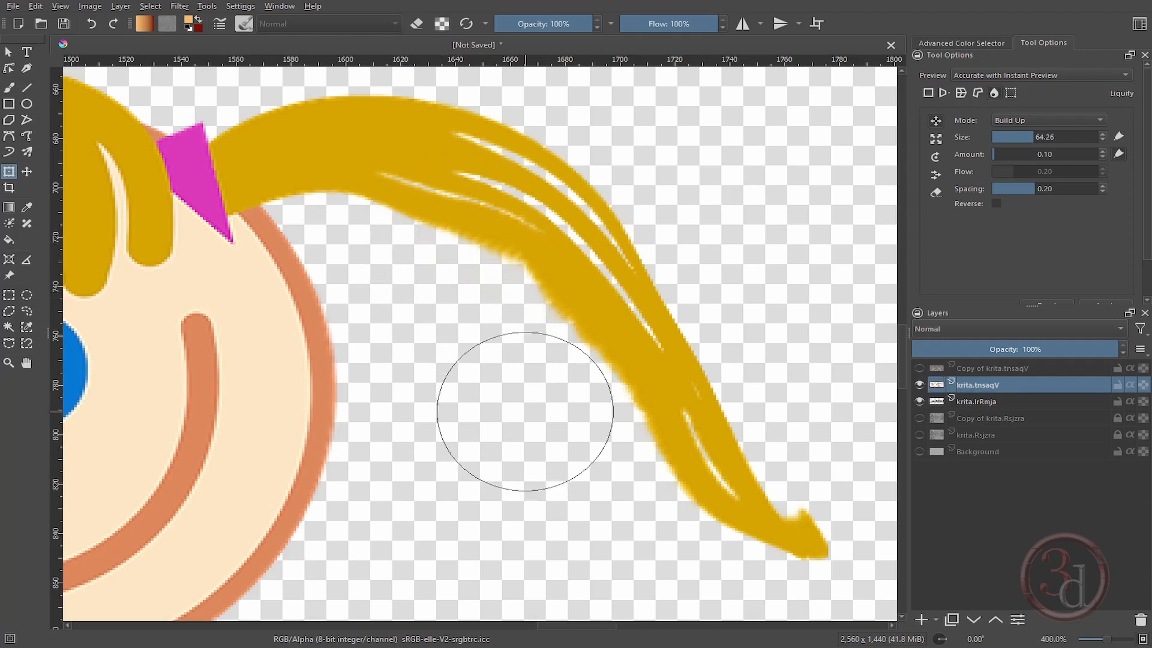
{"action": "left_click_drag", "start_coordinate": [525, 412], "coordinate": [506, 297]}
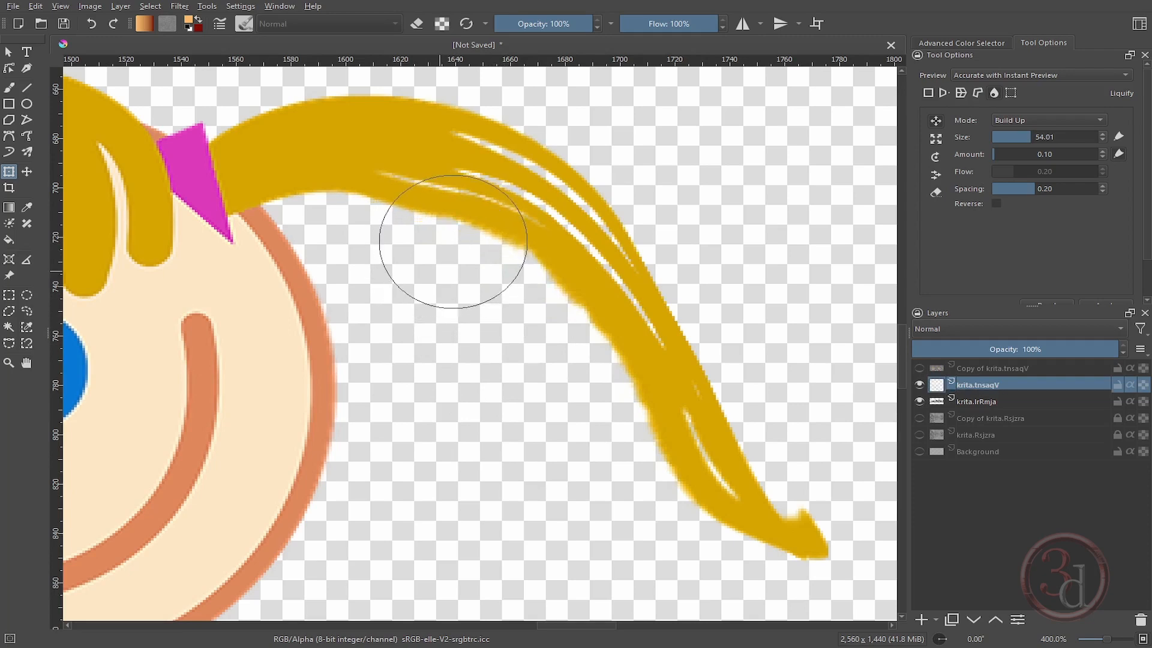
{"action": "left_click_drag", "start_coordinate": [452, 239], "coordinate": [544, 334]}
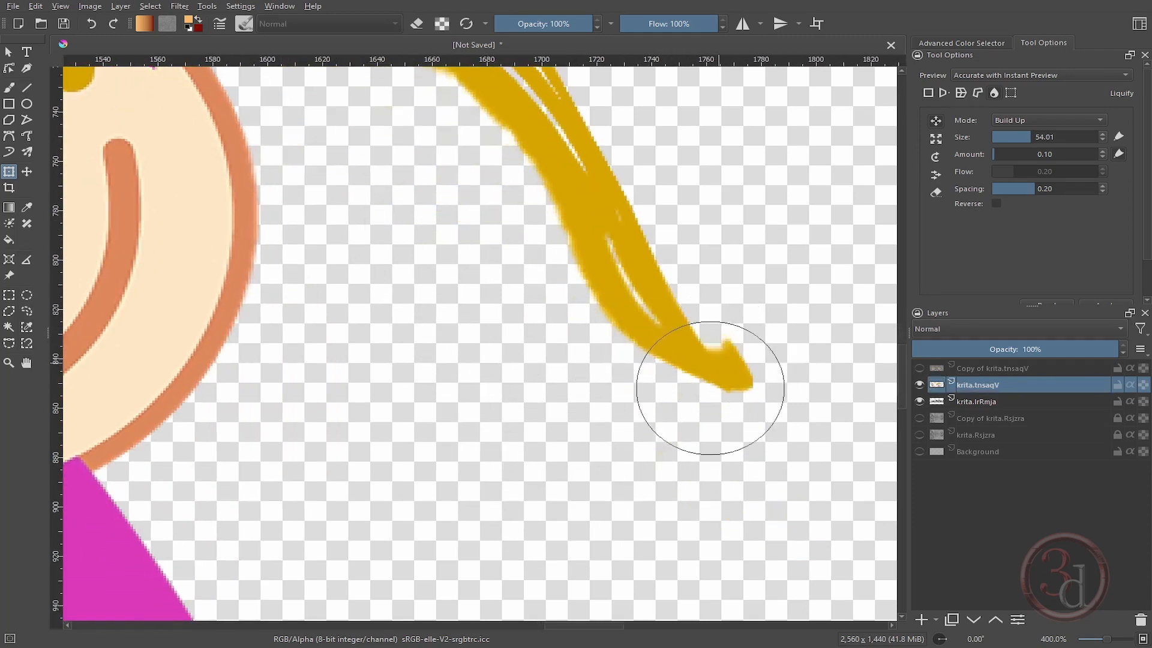
{"action": "left_click_drag", "start_coordinate": [709, 387], "coordinate": [801, 323]}
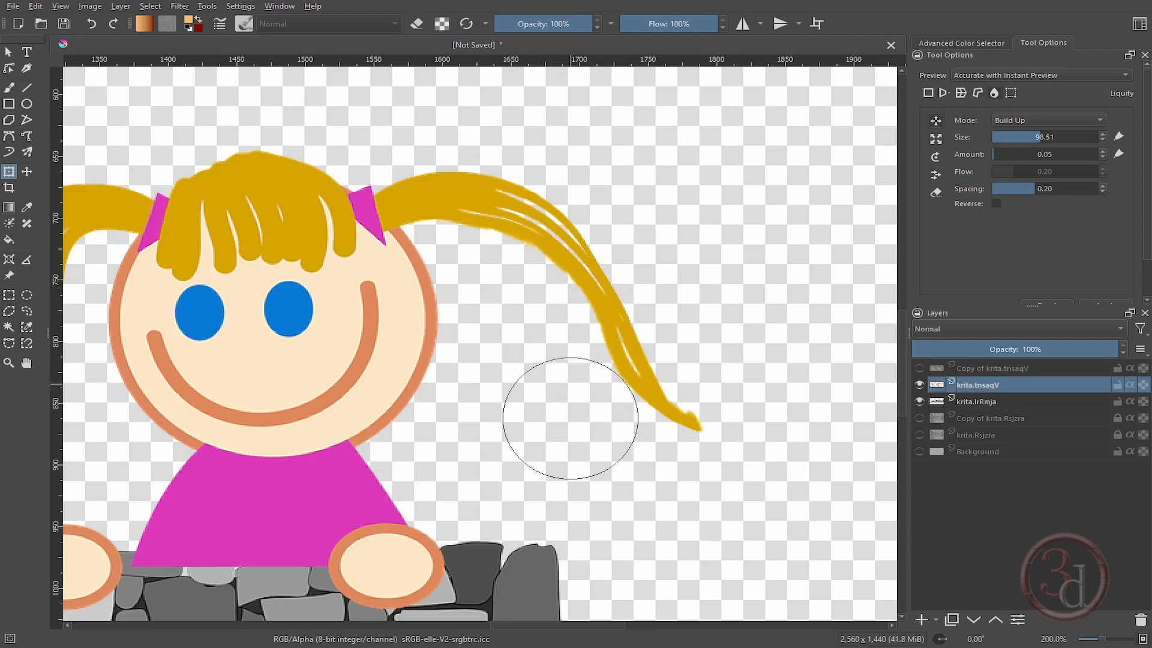
Stroke along the right pigtail's tip to thin it into a fine point.
{"action": "left_click_drag", "start_coordinate": [569, 419], "coordinate": [764, 410]}
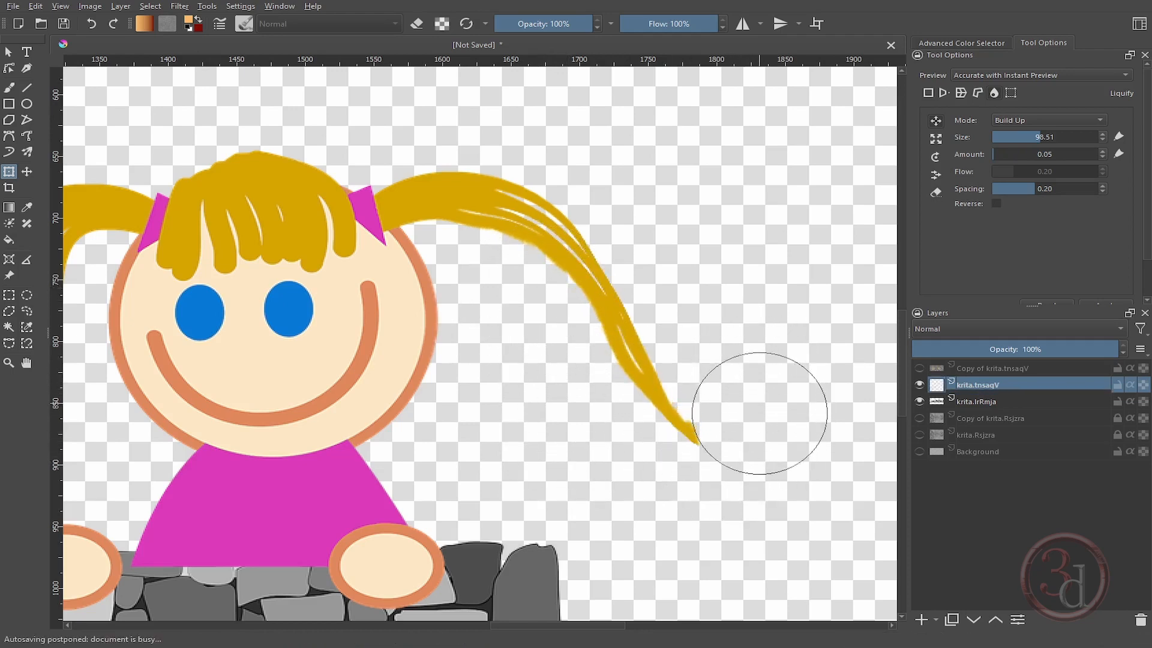
{"action": "left_click_drag", "start_coordinate": [760, 411], "coordinate": [547, 370]}
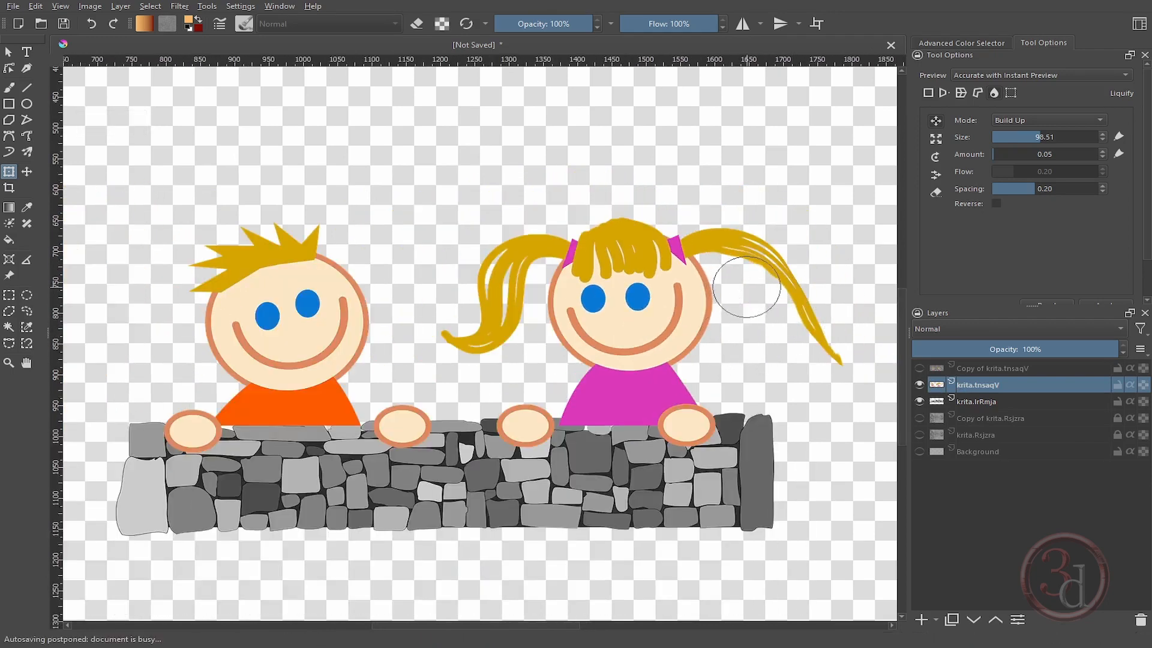
{"action": "mouse_move", "coordinate": [605, 286]}
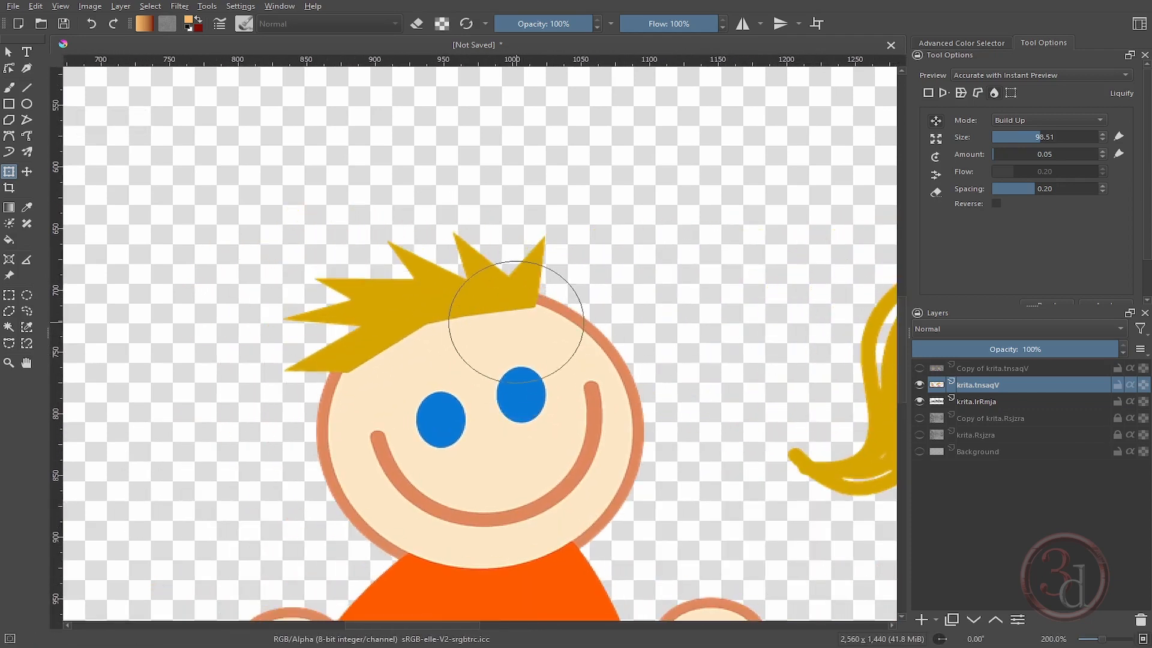
Curve the boy's top and leftmost hair spikes upward and tweak their tips.
{"action": "left_click_drag", "start_coordinate": [514, 323], "coordinate": [397, 286]}
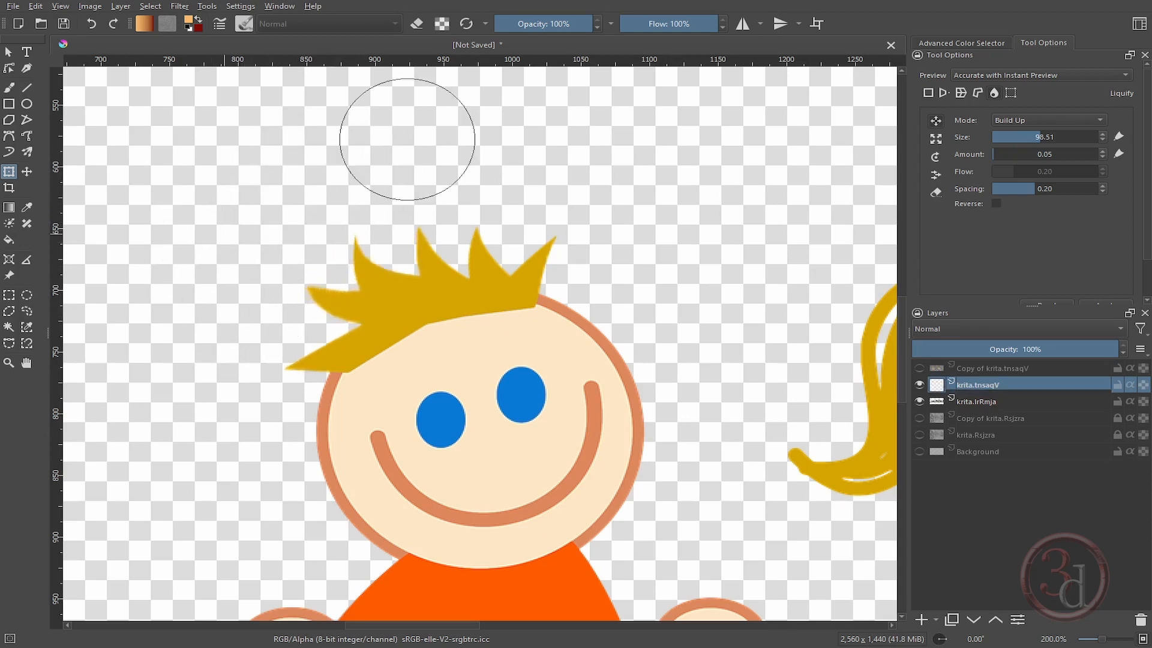
{"action": "left_click_drag", "start_coordinate": [406, 138], "coordinate": [595, 186]}
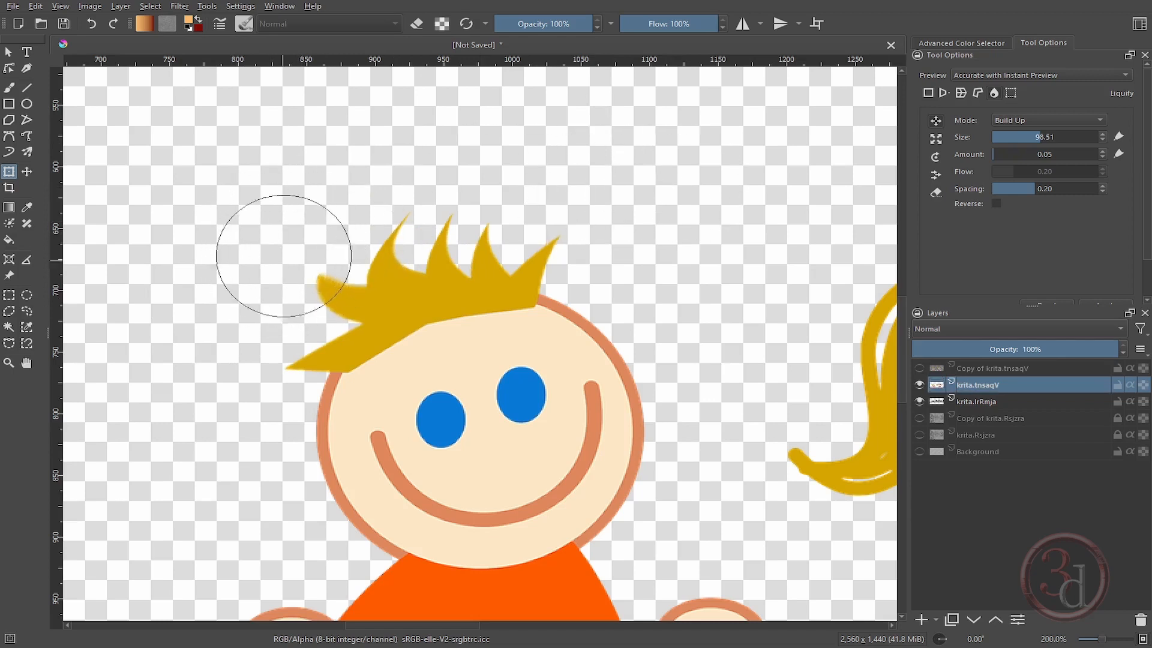
{"action": "left_click_drag", "start_coordinate": [1065, 137], "coordinate": [1025, 137]}
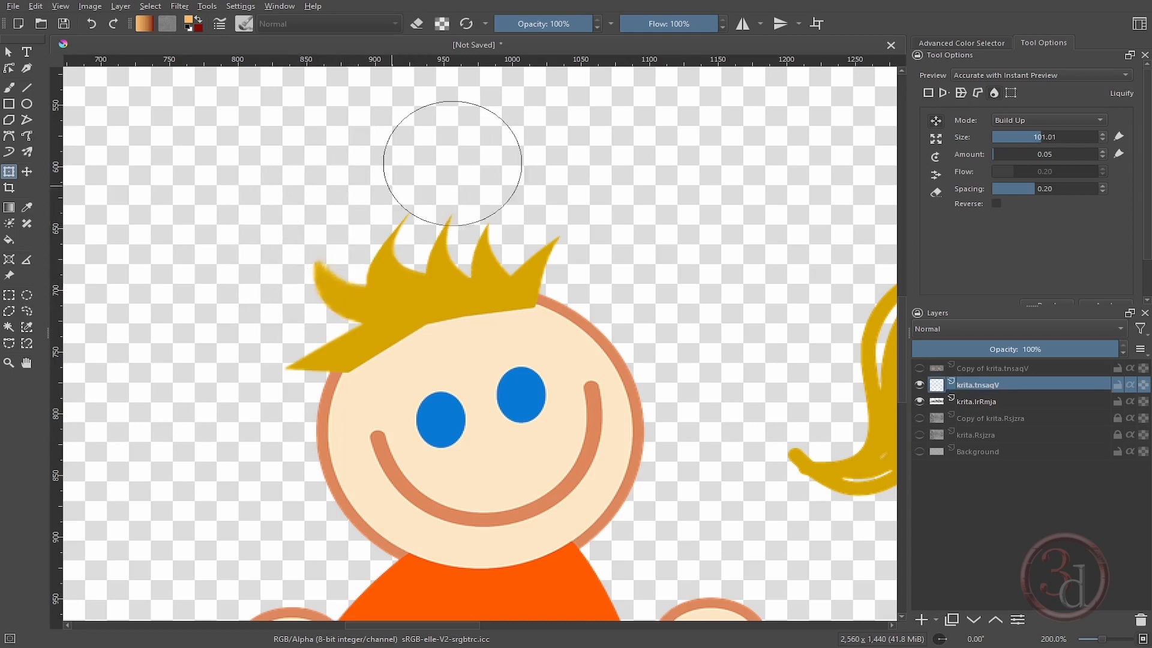
{"action": "left_click_drag", "start_coordinate": [451, 160], "coordinate": [286, 235]}
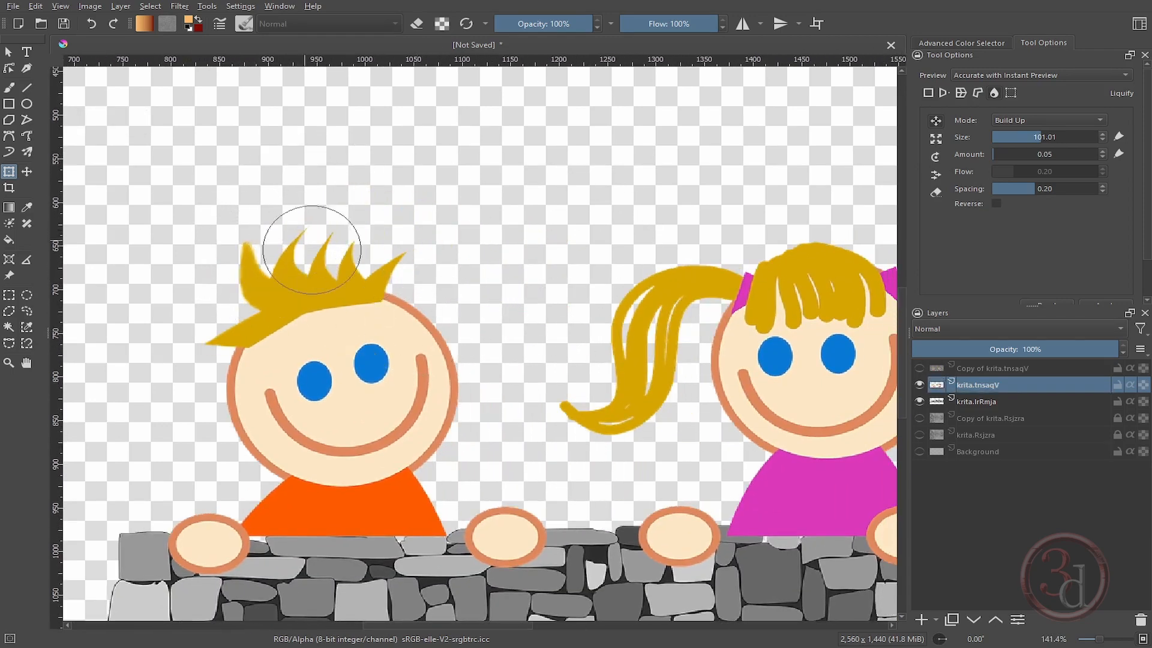
Drag the boy's left hair spike upward into an extra curved spike.
{"action": "left_click_drag", "start_coordinate": [311, 246], "coordinate": [379, 191]}
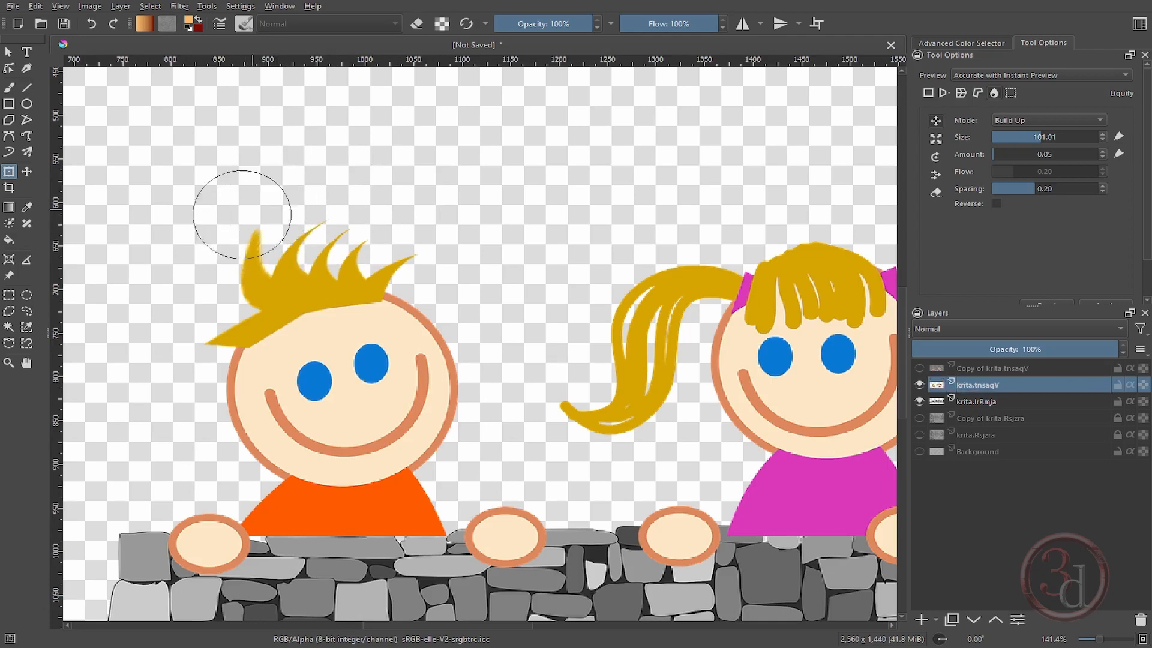
{"action": "mouse_move", "coordinate": [208, 240]}
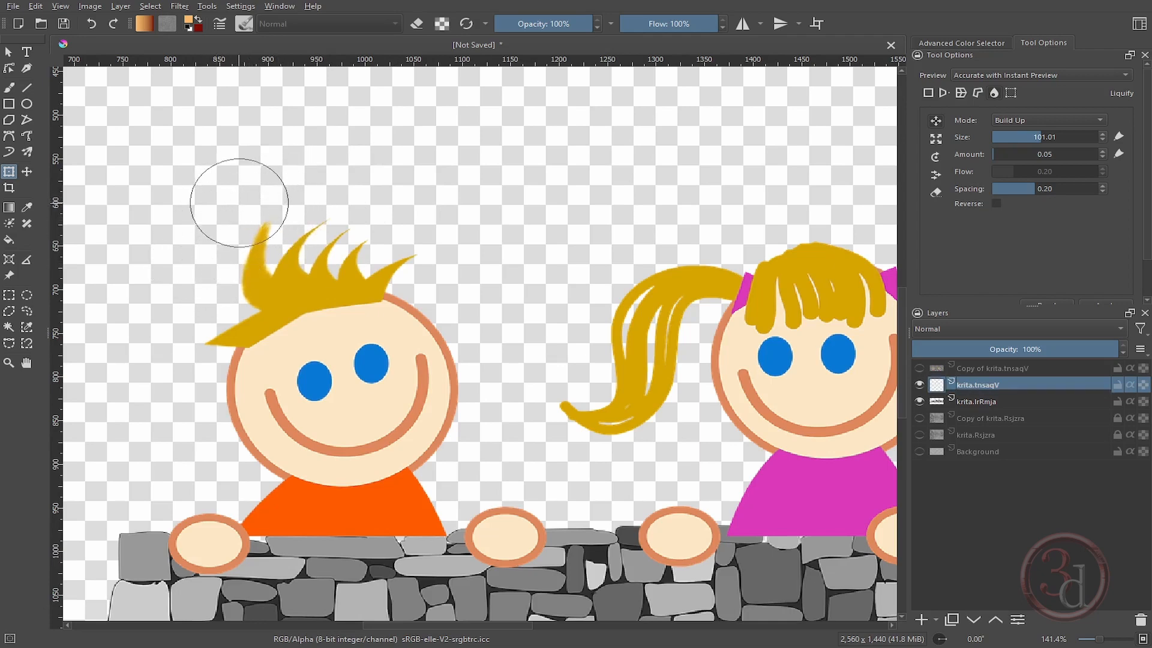
{"action": "mouse_move", "coordinate": [269, 190]}
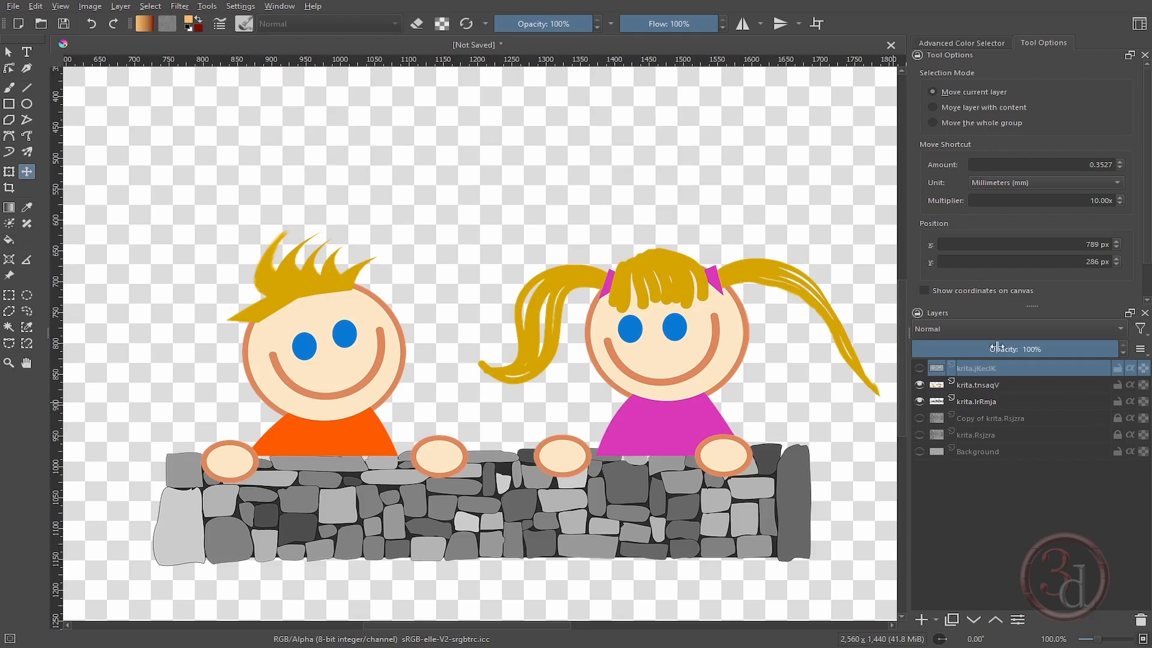
{"action": "mouse_move", "coordinate": [553, 232]}
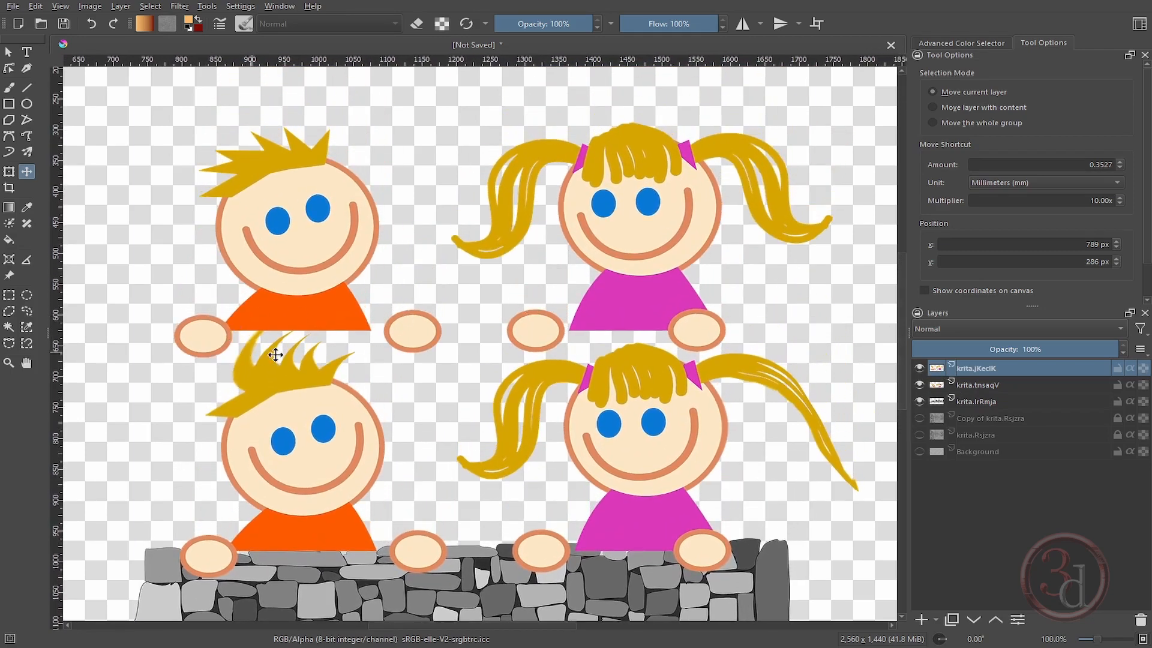
{"action": "mouse_move", "coordinate": [306, 382]}
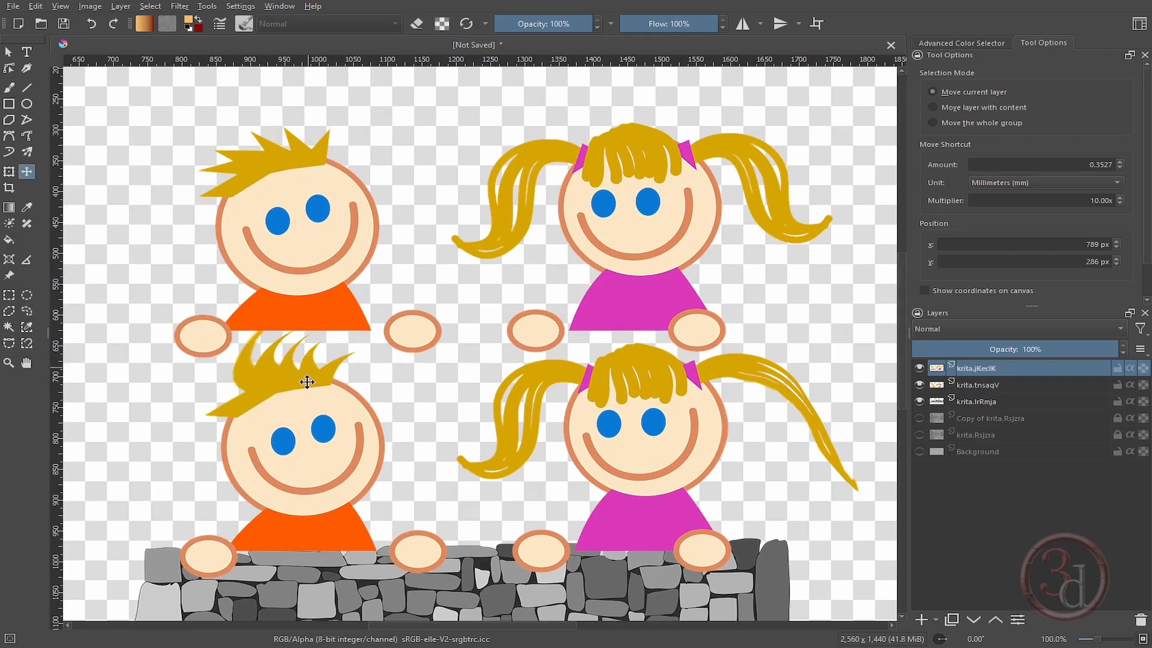
{"action": "mouse_move", "coordinate": [772, 216]}
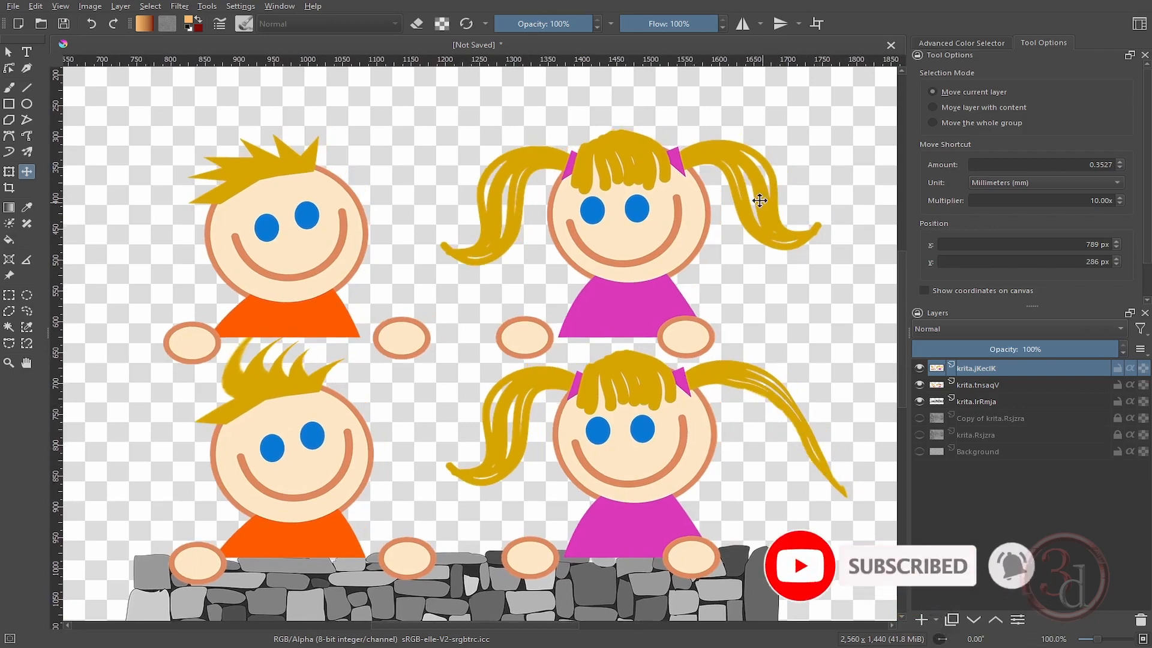
{"action": "mouse_move", "coordinate": [725, 192]}
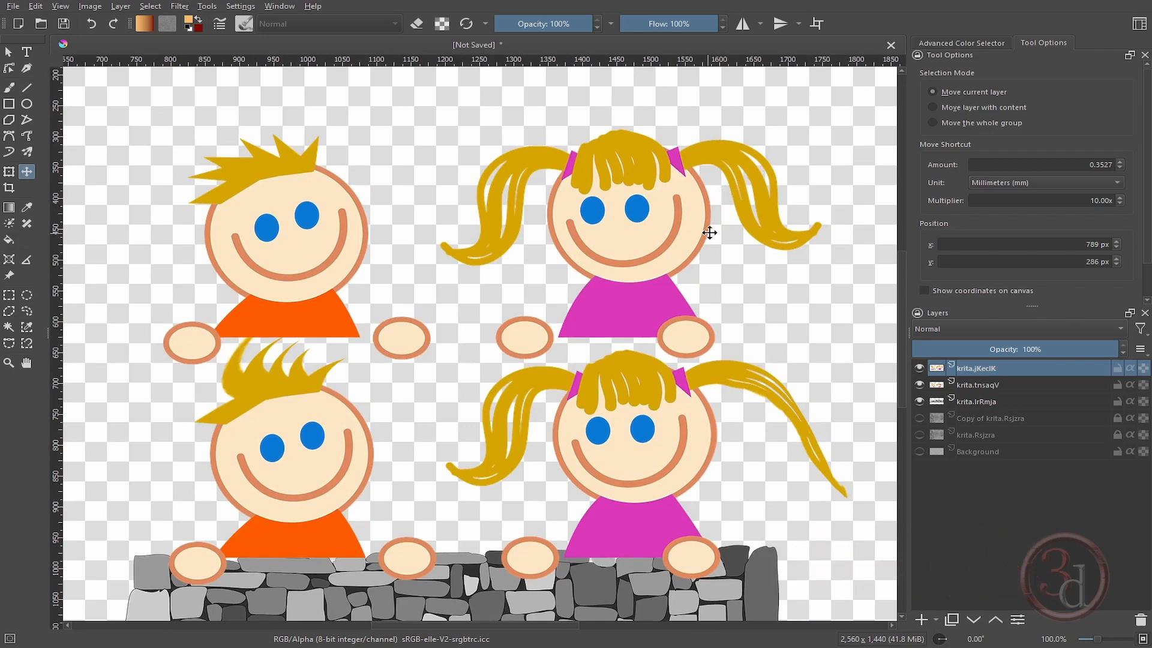
{"action": "mouse_move", "coordinate": [707, 244]}
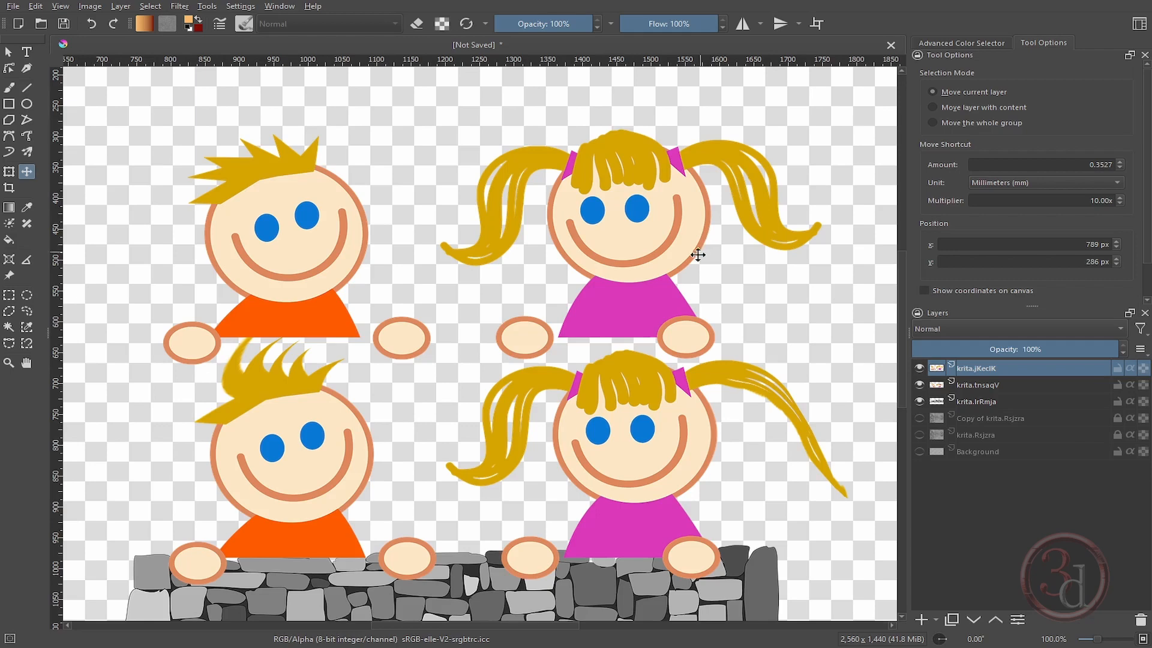
{"action": "mouse_move", "coordinate": [682, 275]}
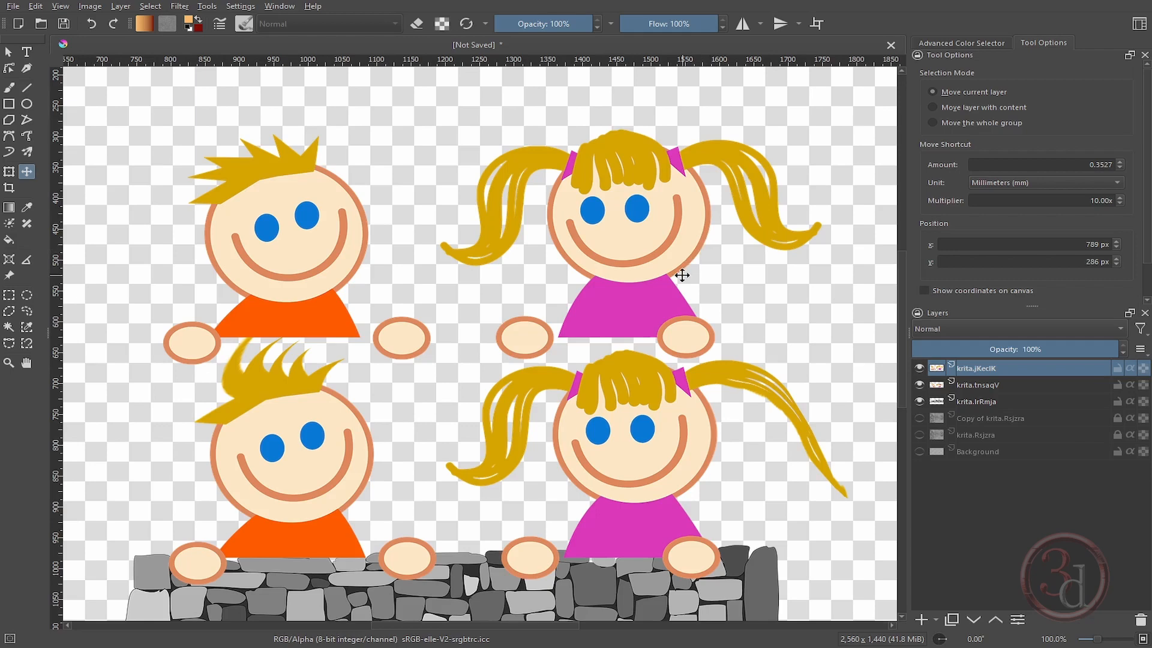